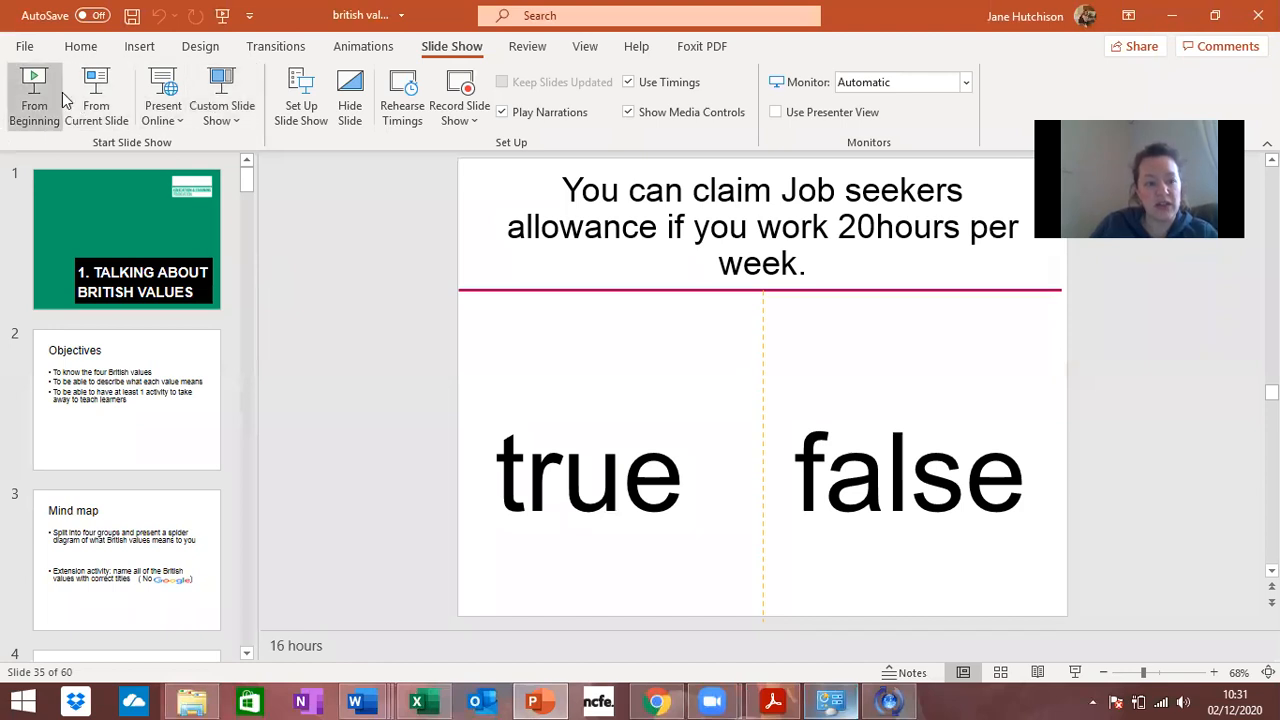
mouse_move(34, 95)
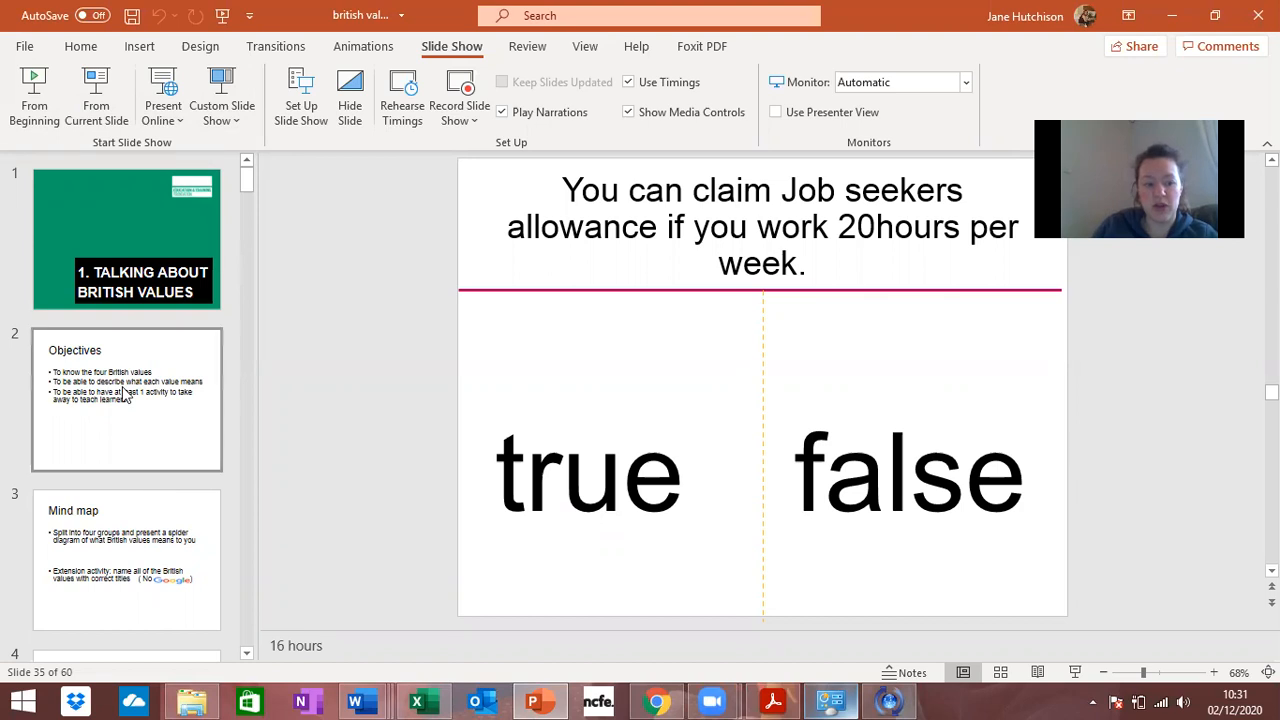
Step: Step from the Objectives slide back to the Mind map activity slide
left_click(127, 398)
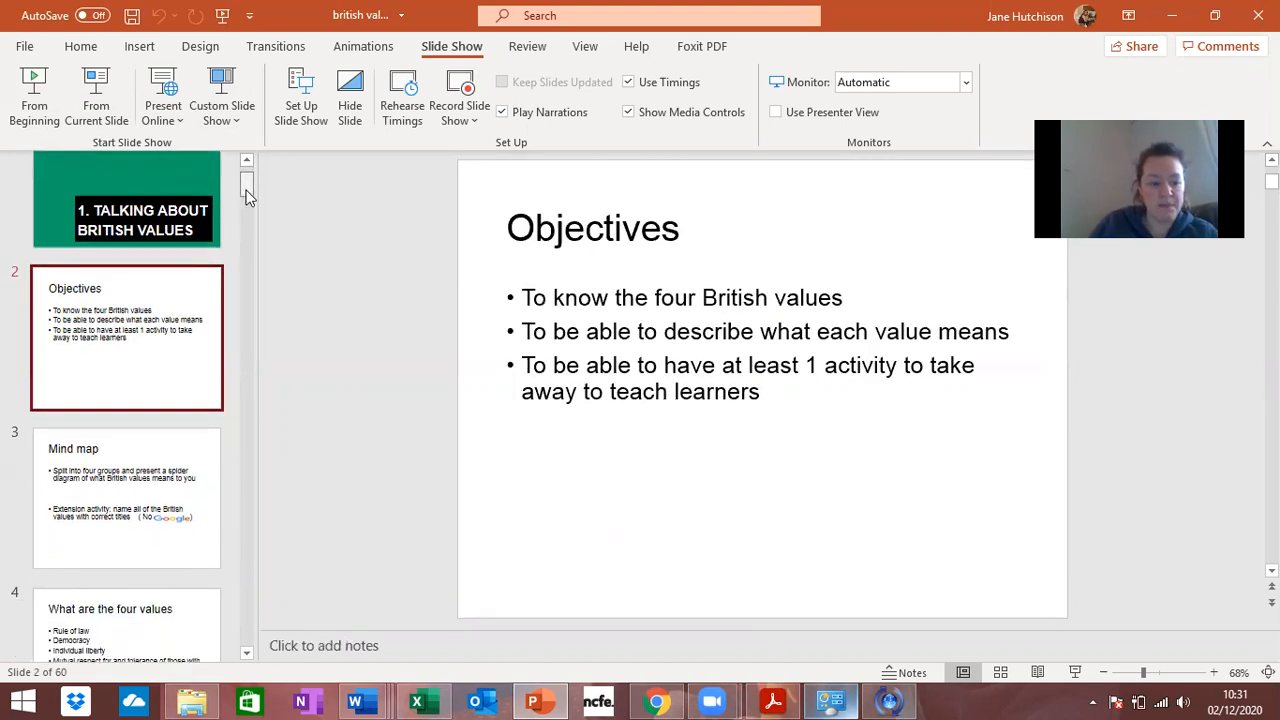
left_click(126, 333)
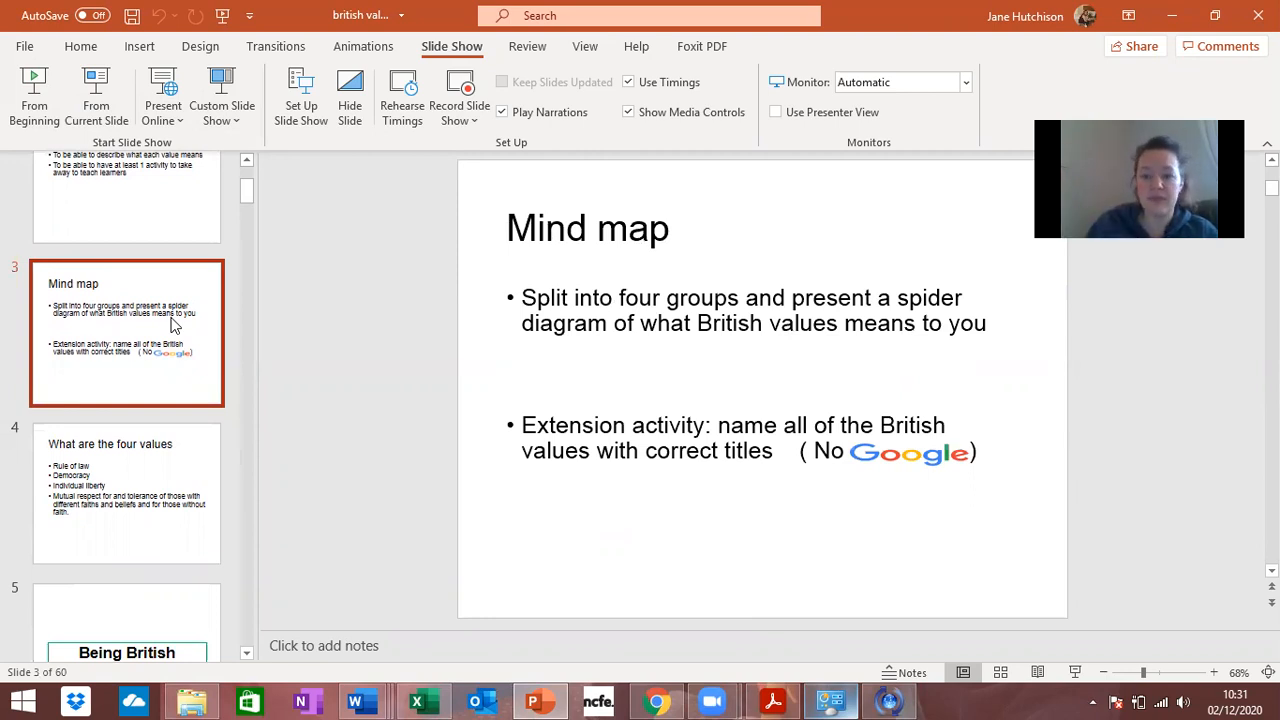
mouse_move(165, 450)
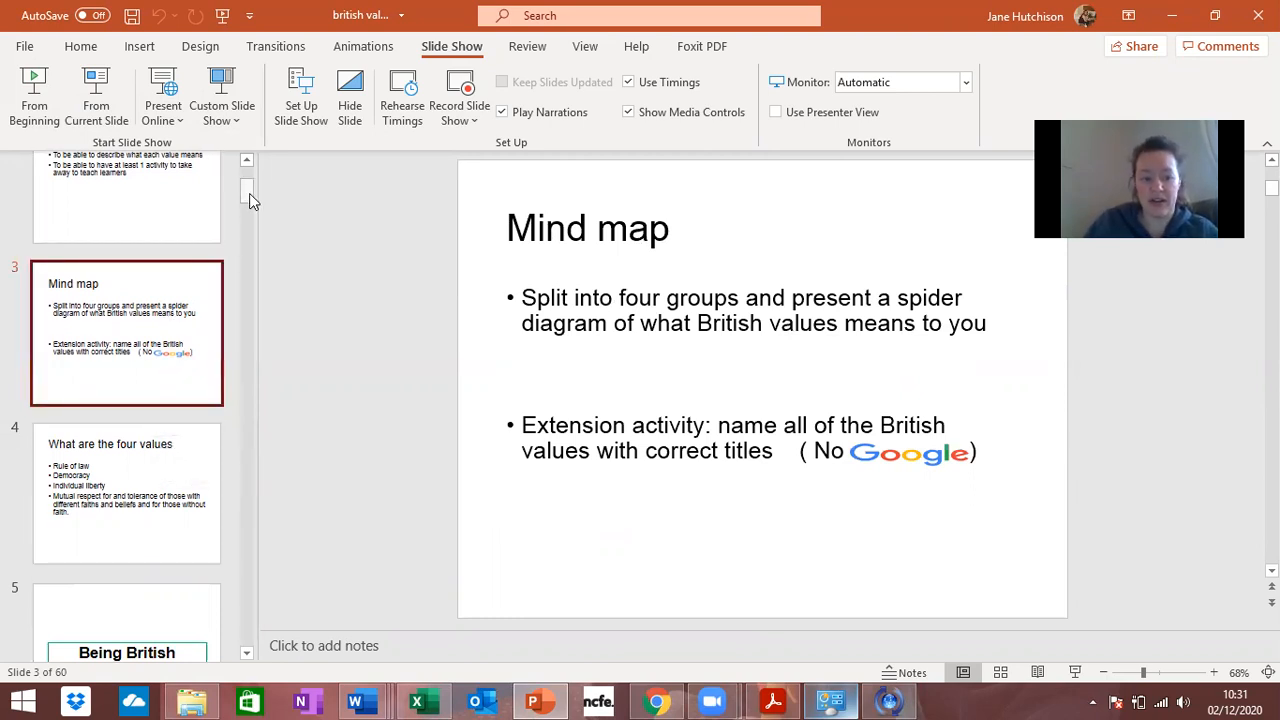
Step: View the Big Ben and tea-and-scones slides, then scroll toward the quiz slides
scroll("down", 3)
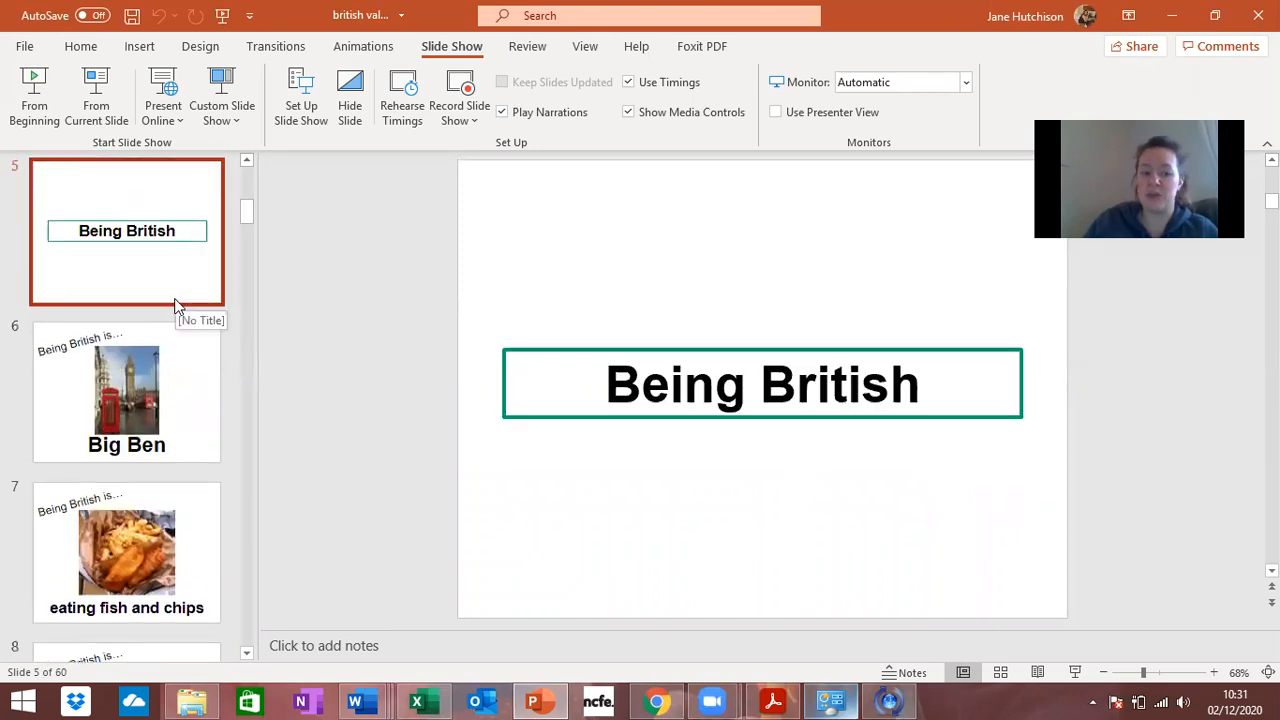
left_click(126, 390)
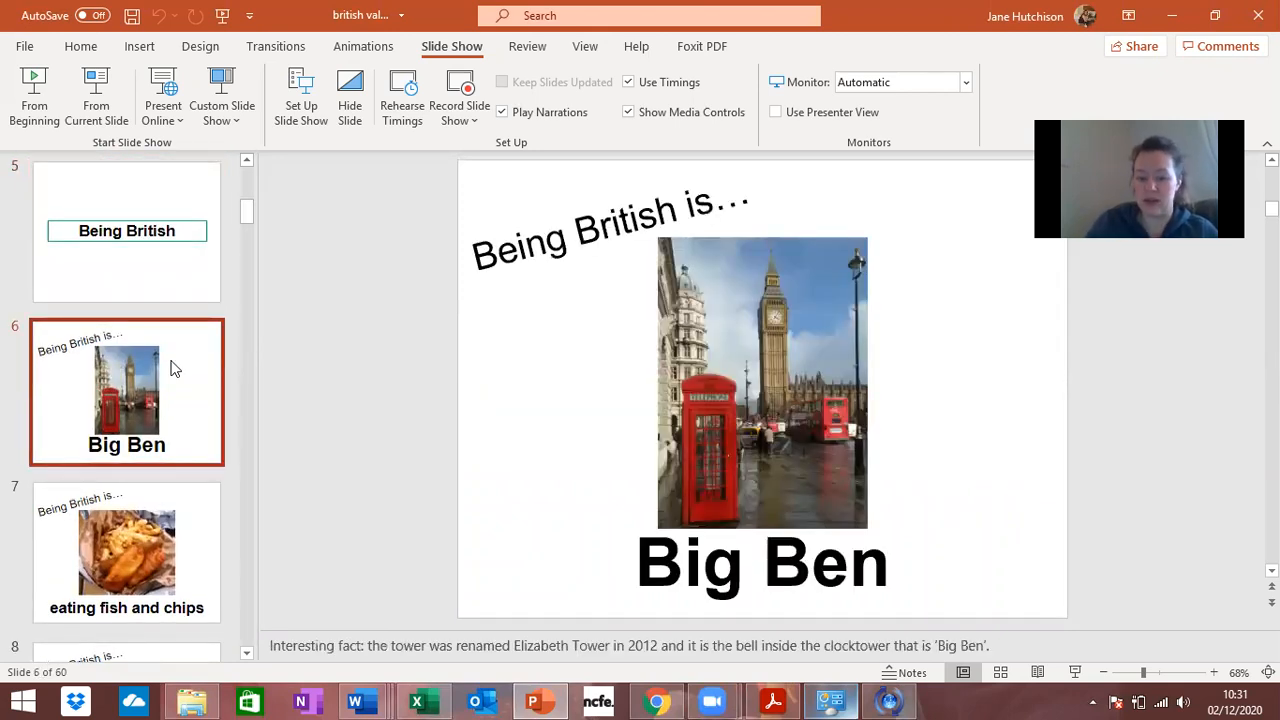
left_click(126, 552)
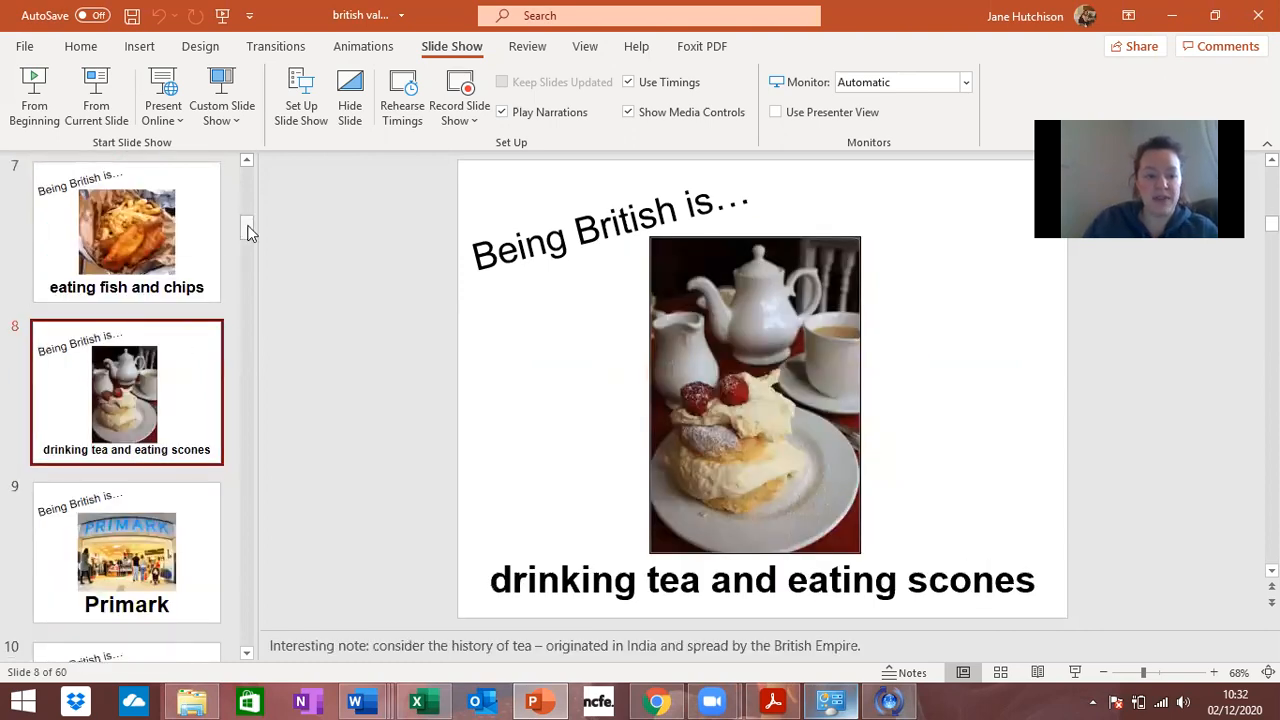
scroll("down", 3)
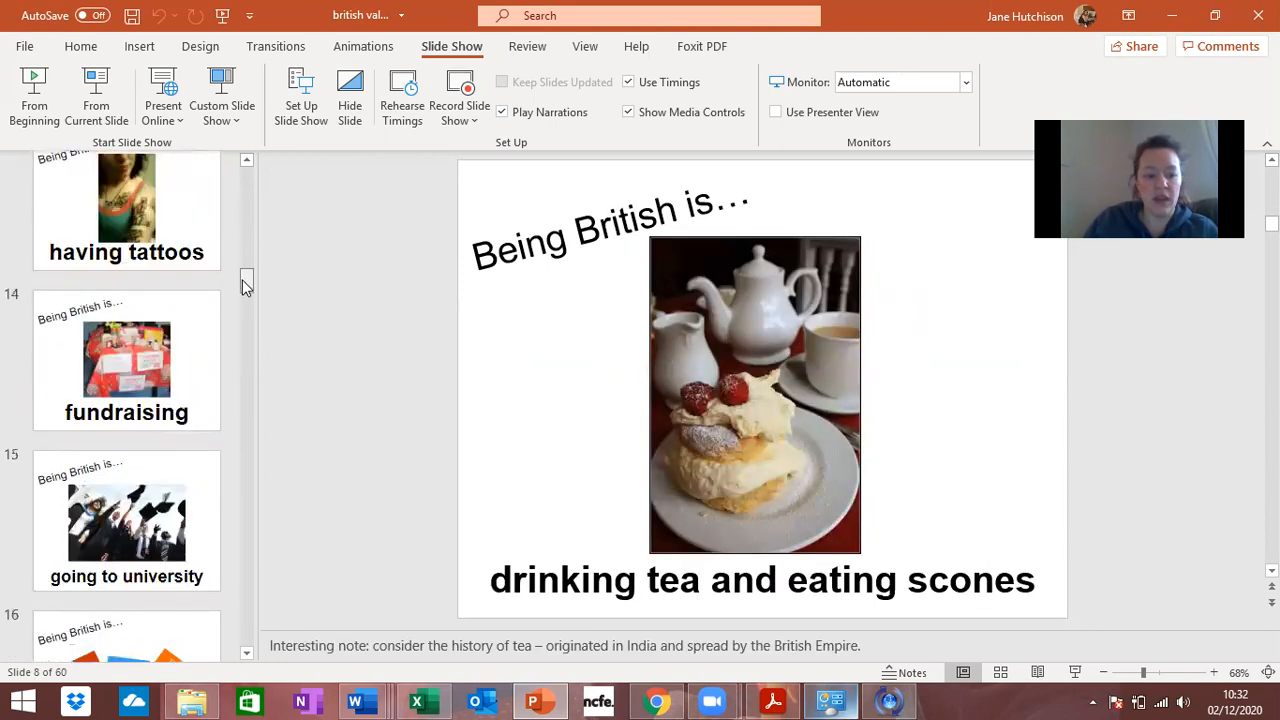
scroll("down", 3)
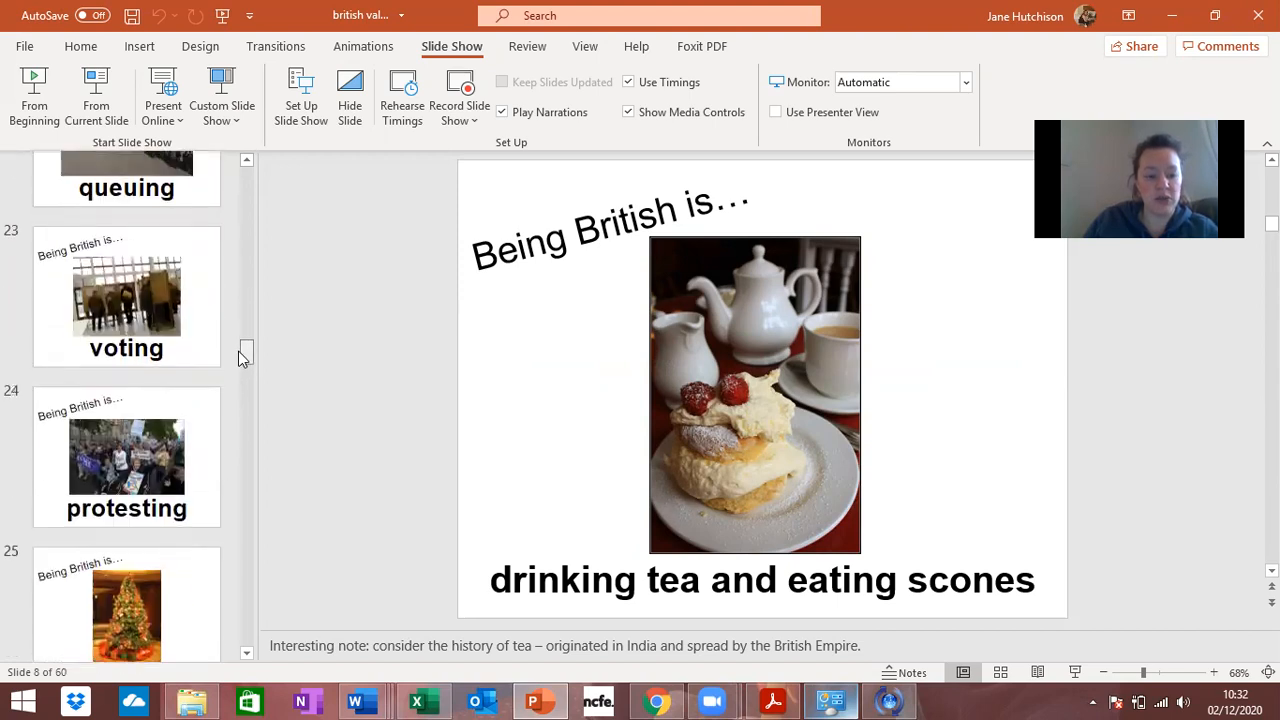
scroll("down", 3)
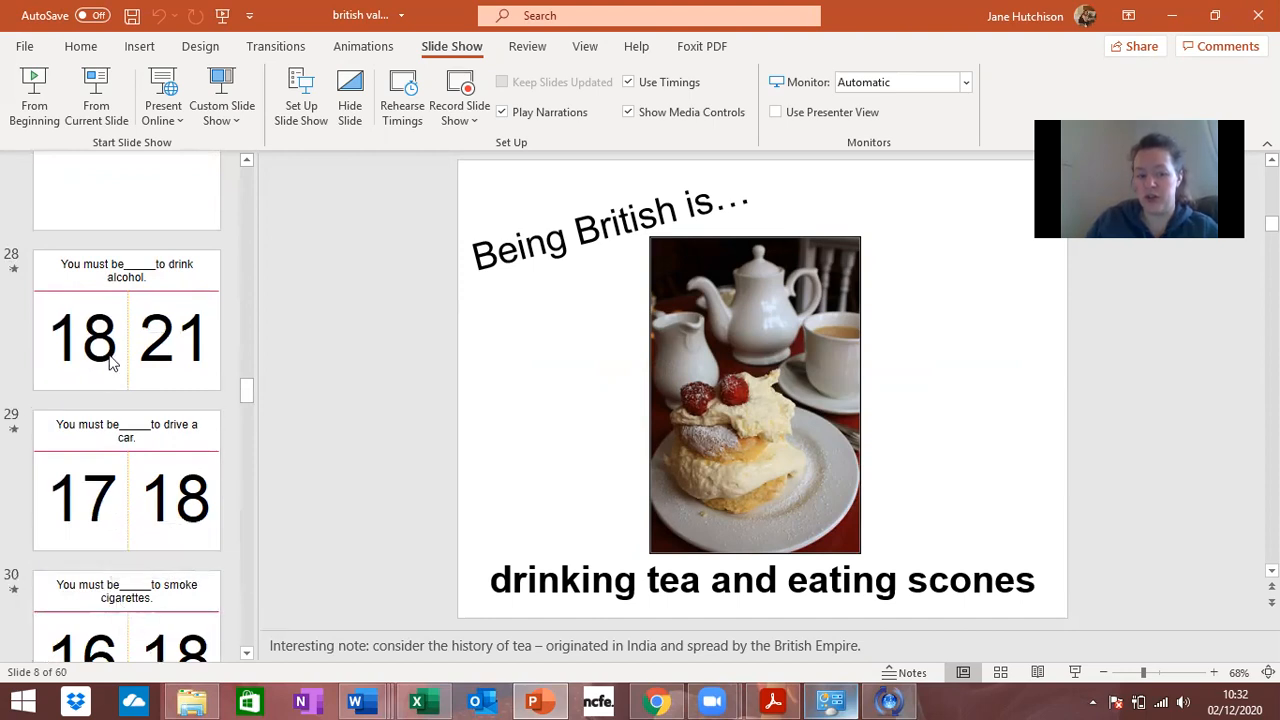
mouse_move(126, 340)
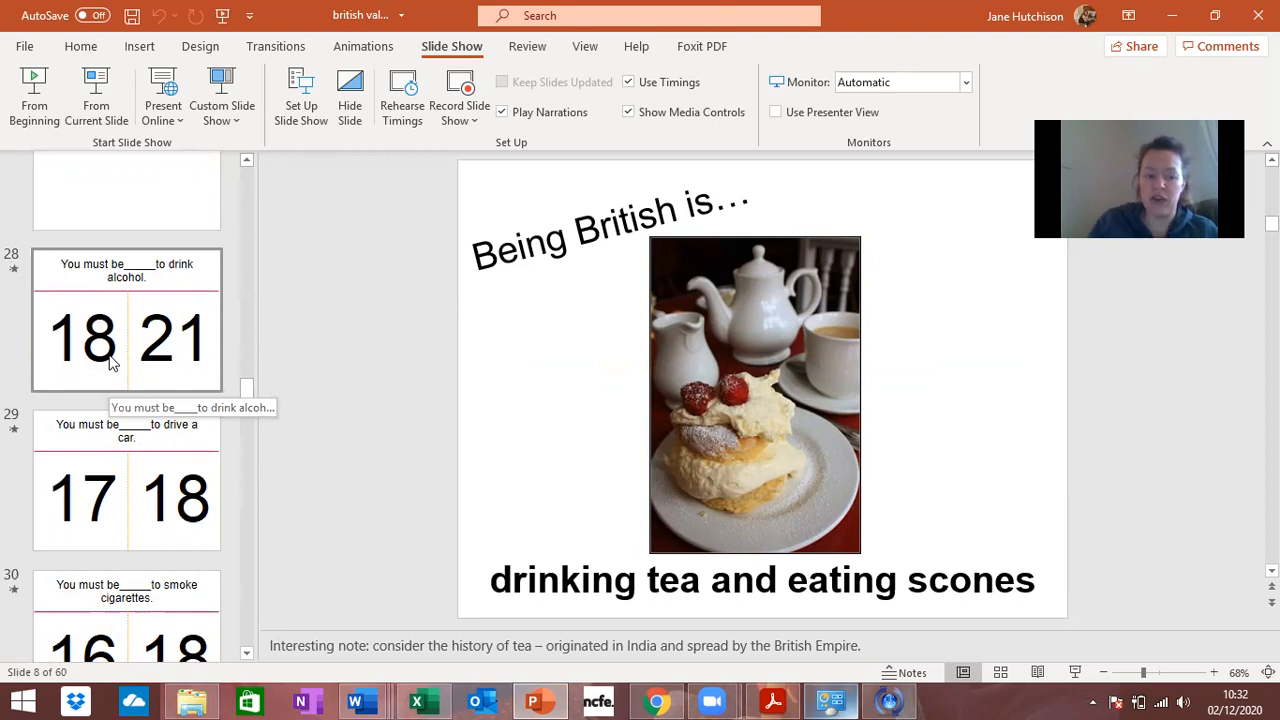
mouse_move(96, 95)
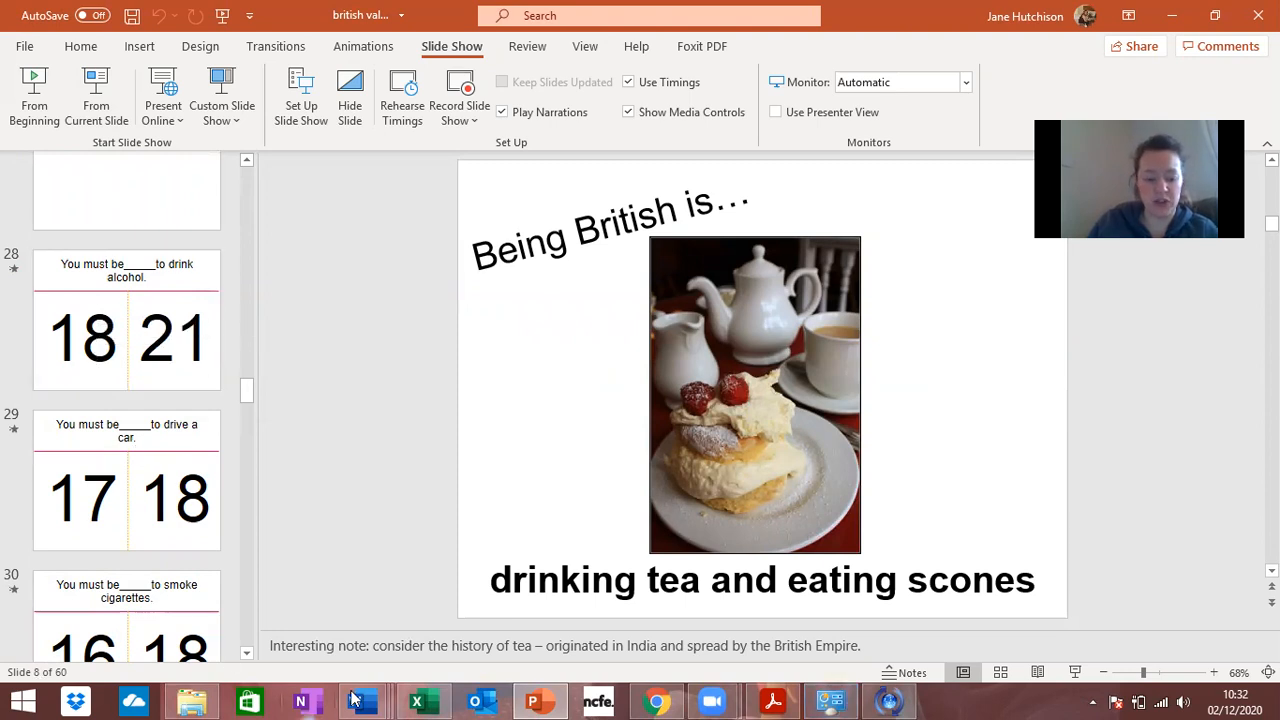
Step: Switch to the British values understanding Word document and scroll to its Rule of law questions
left_click(362, 700)
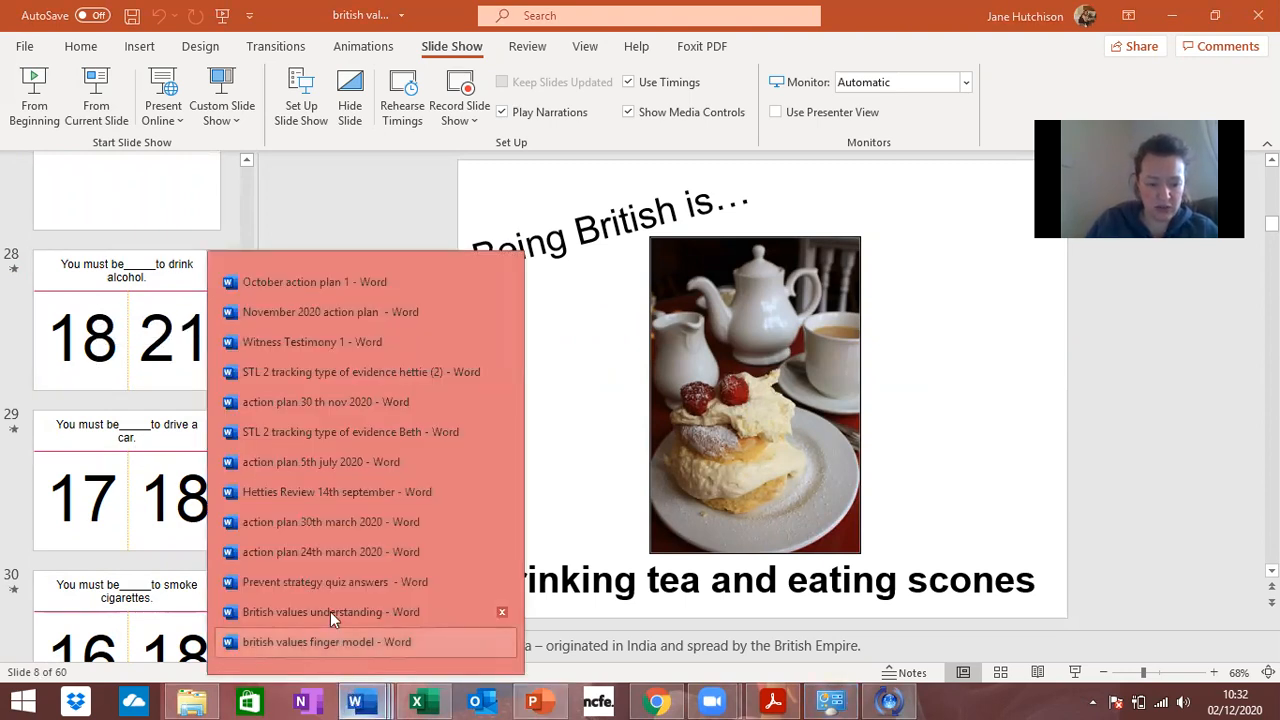
left_click(330, 611)
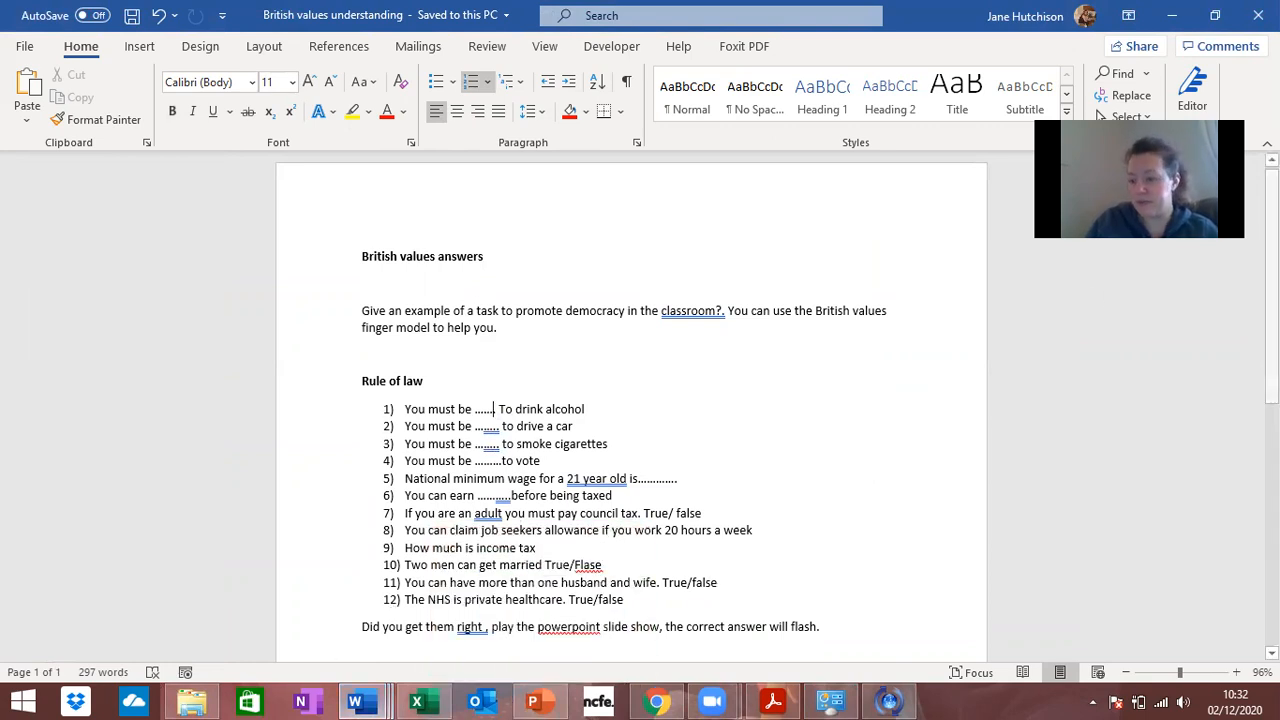
scroll("down", 3)
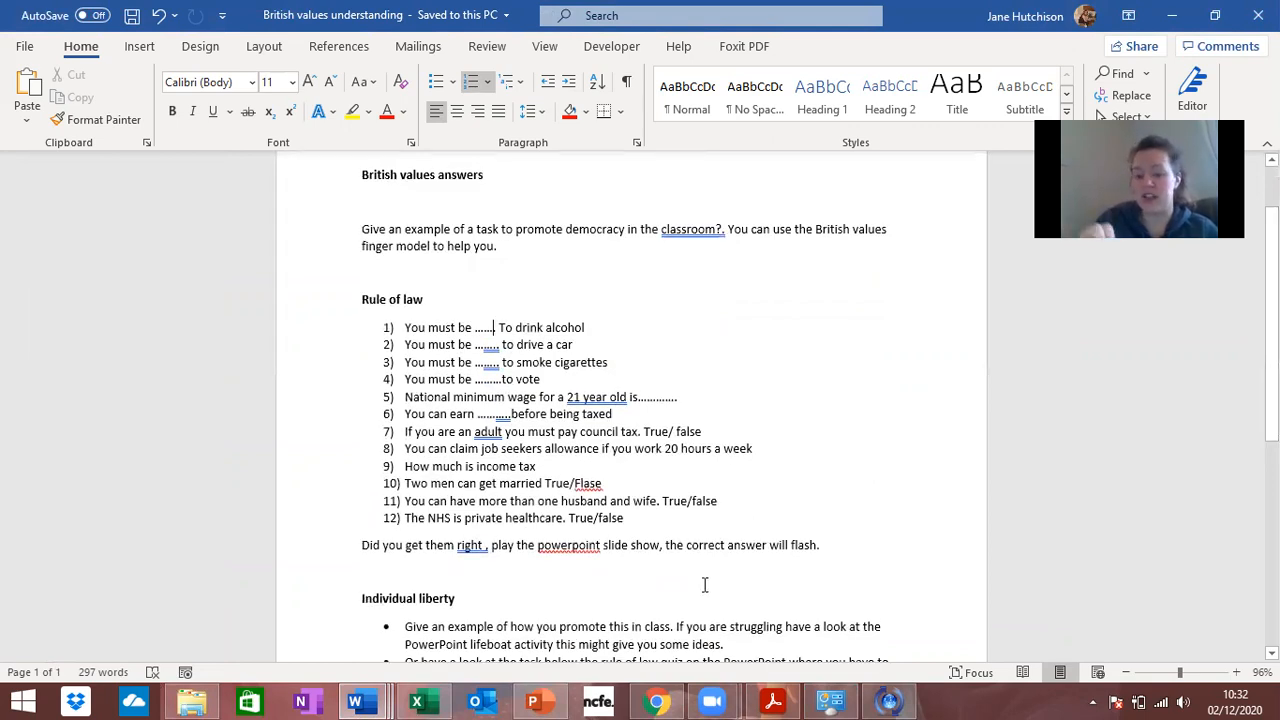
mouse_move(540, 700)
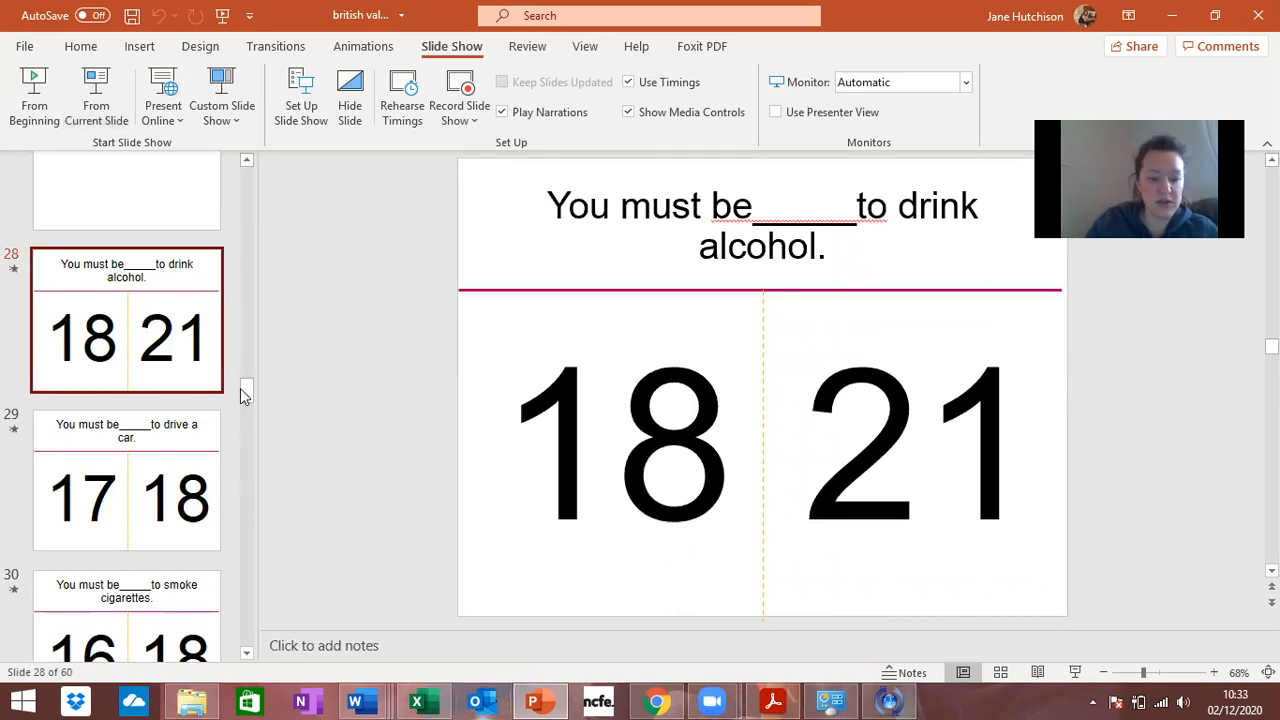
Step: Scroll past the drinking-age quiz and show the first Guess who footballer photo slide
scroll("down", 3)
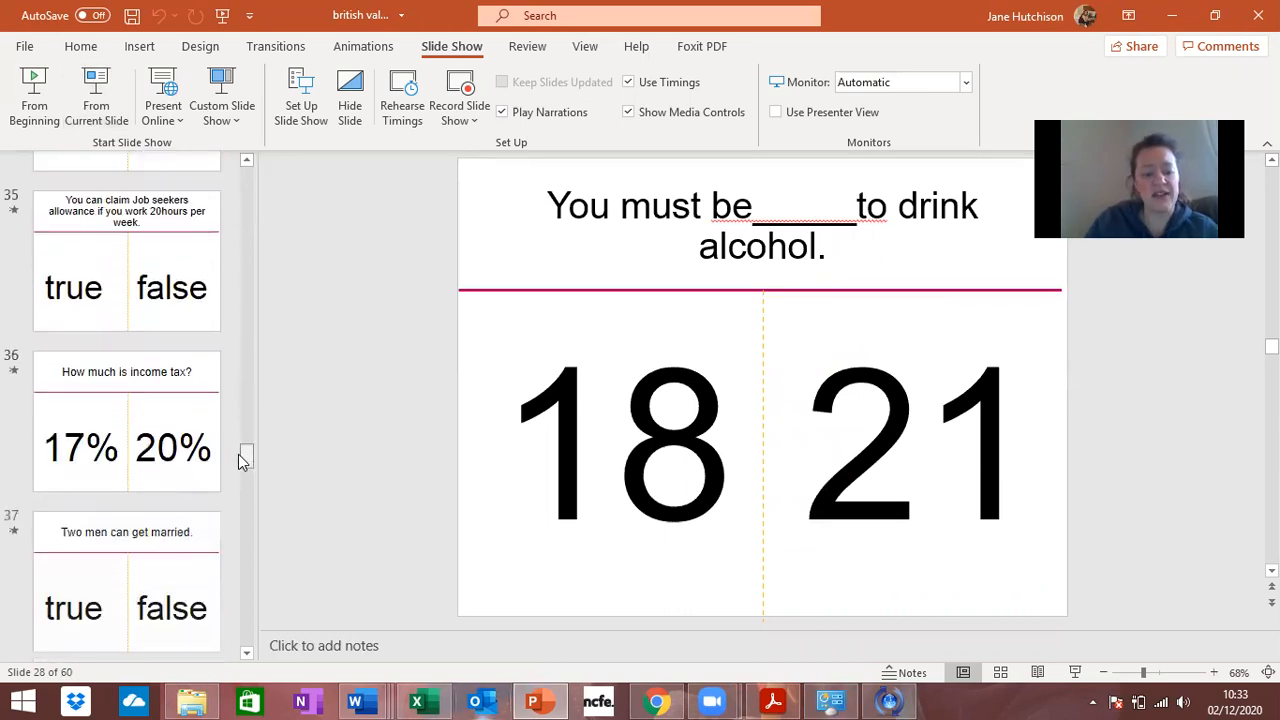
scroll("down", 3)
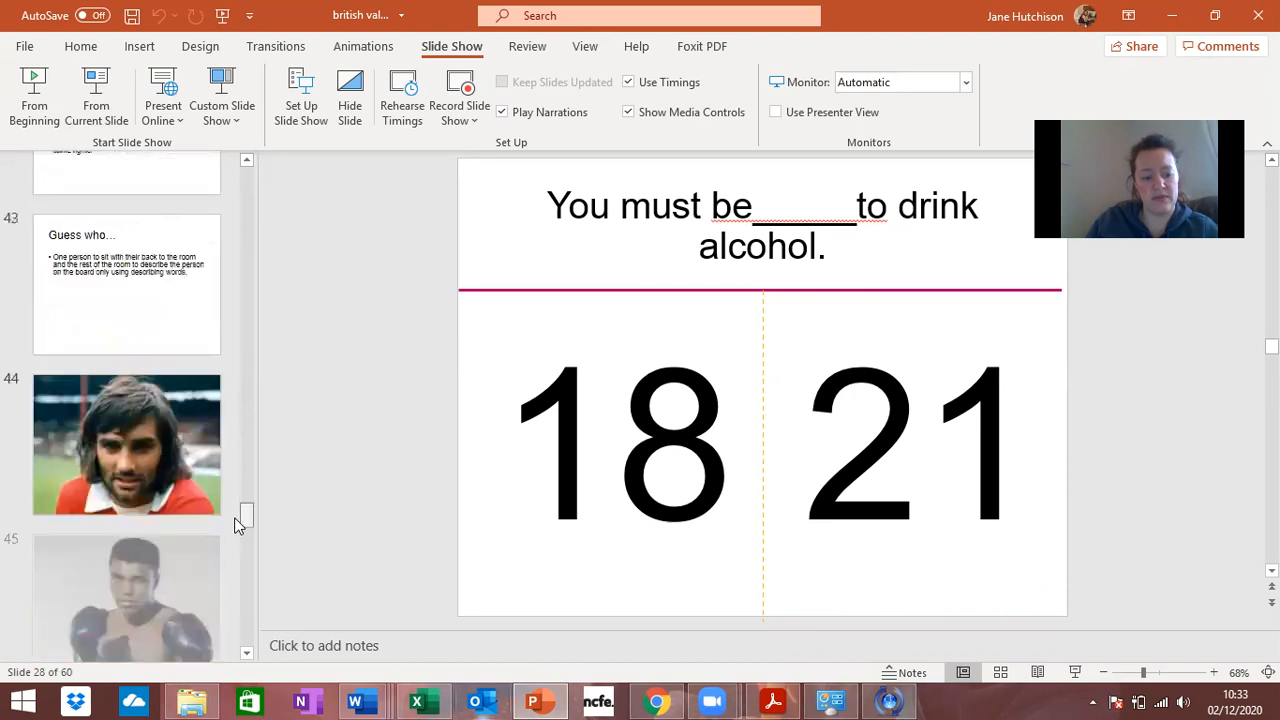
scroll("down", 3)
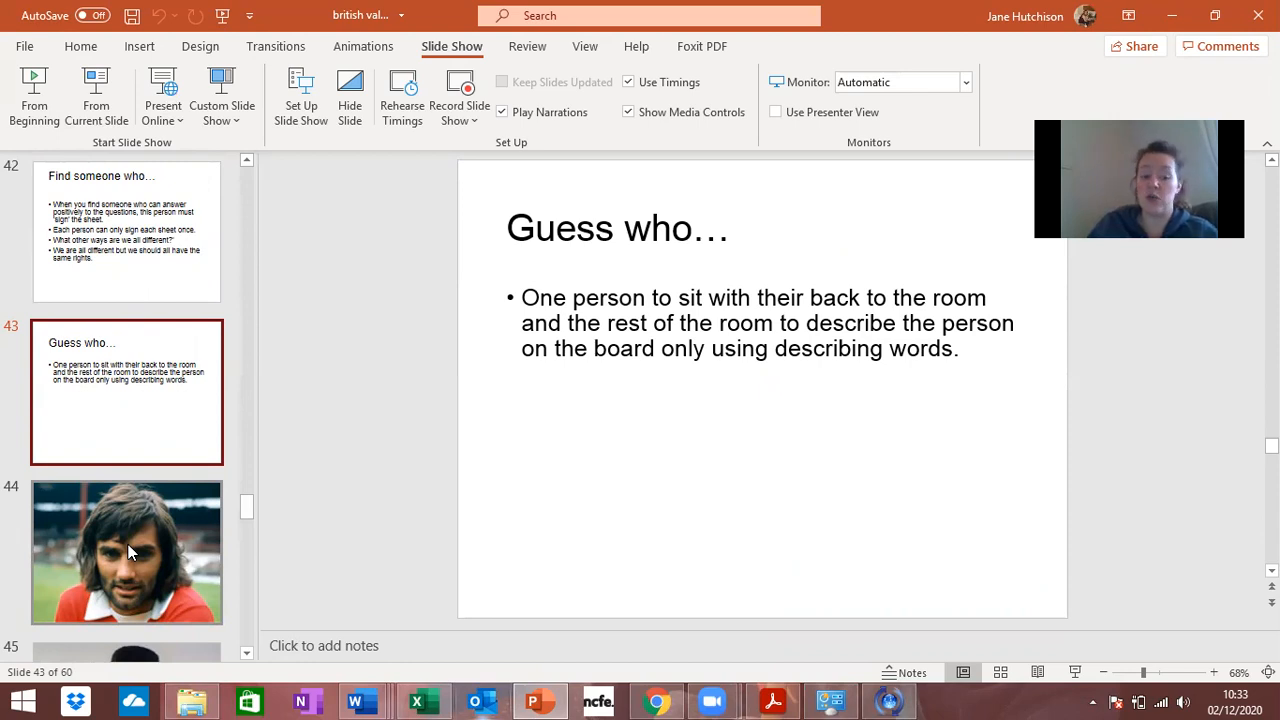
left_click(126, 552)
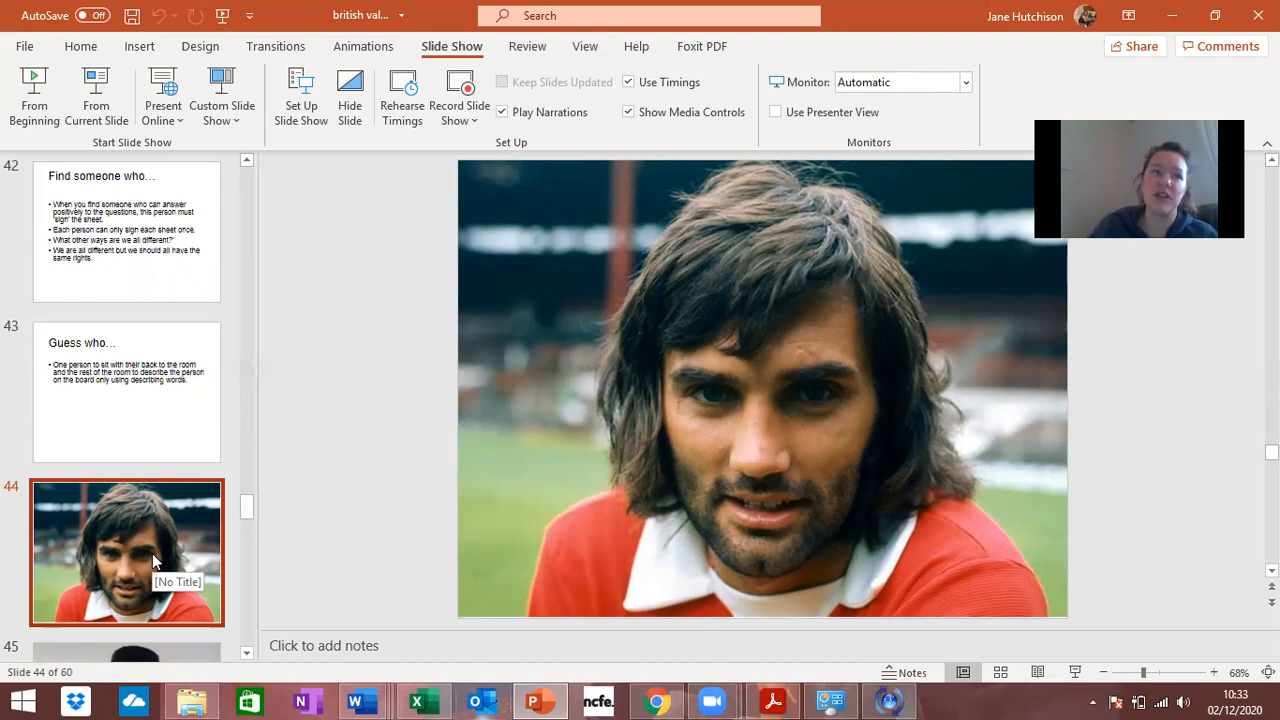
mouse_move(230, 530)
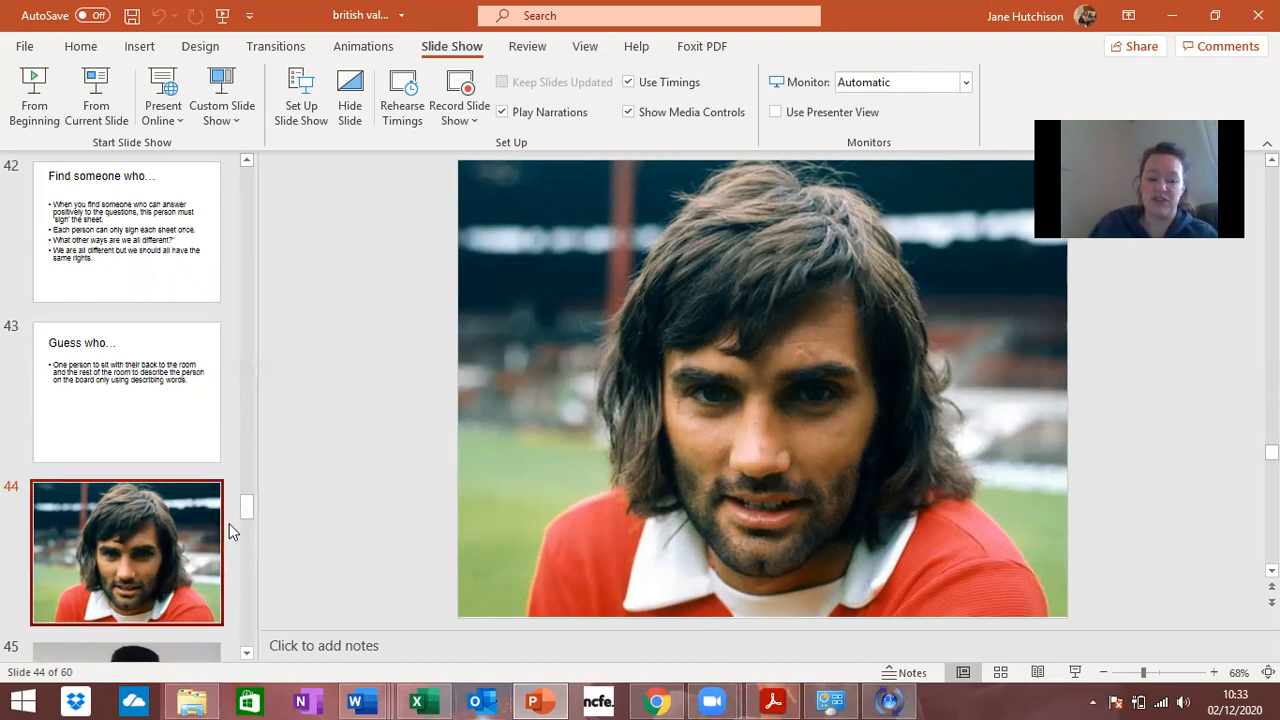
Step: Scroll through the remaining celebrity photo slides to the end of the deck
scroll("down", 3)
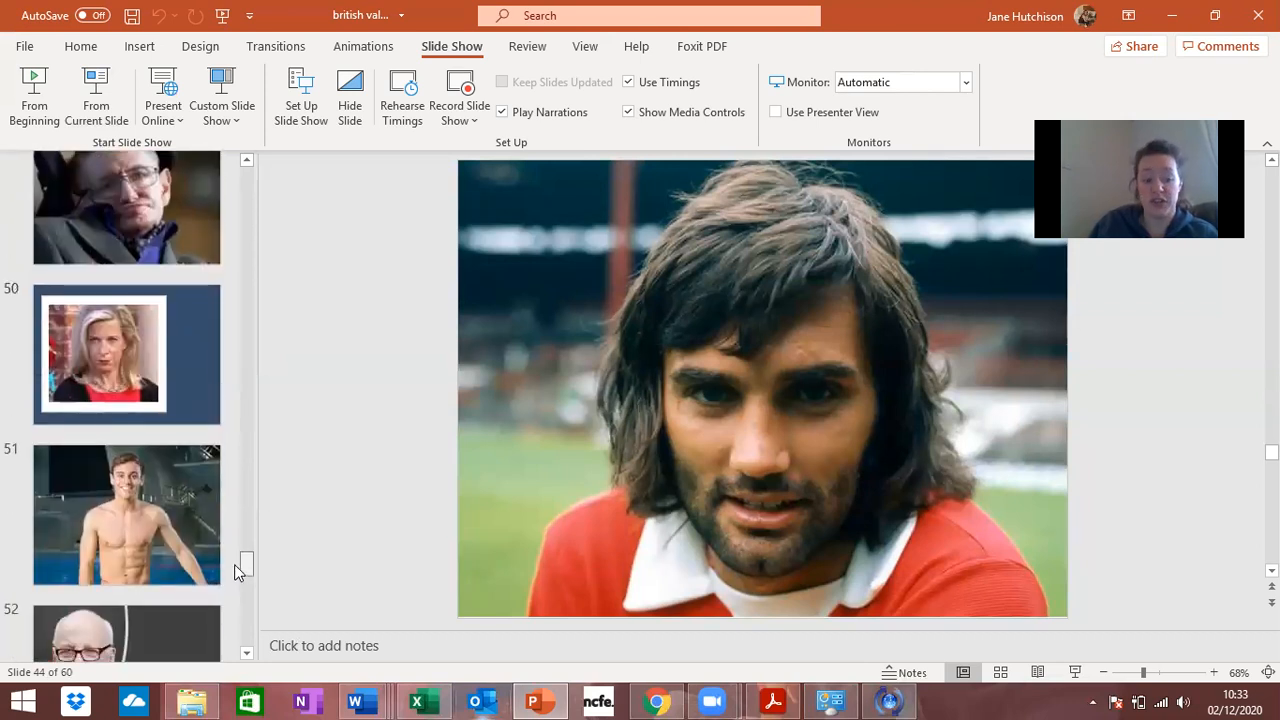
scroll("down", 3)
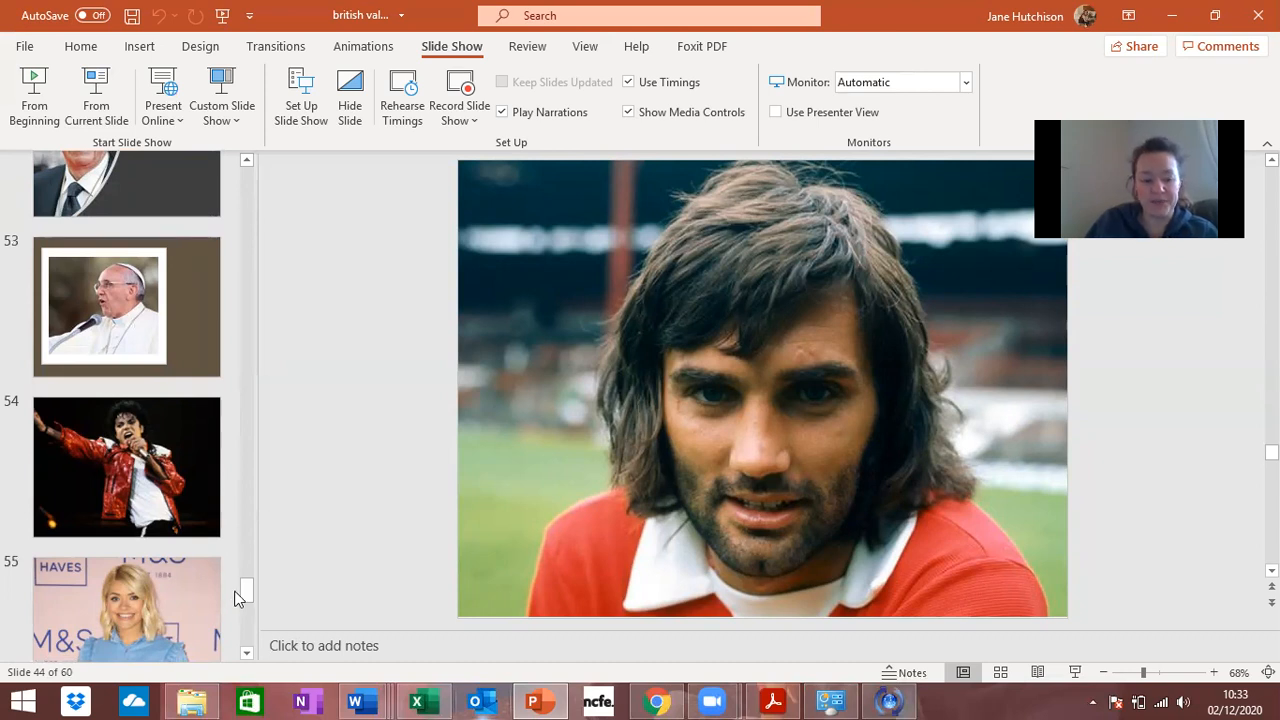
scroll("down", 3)
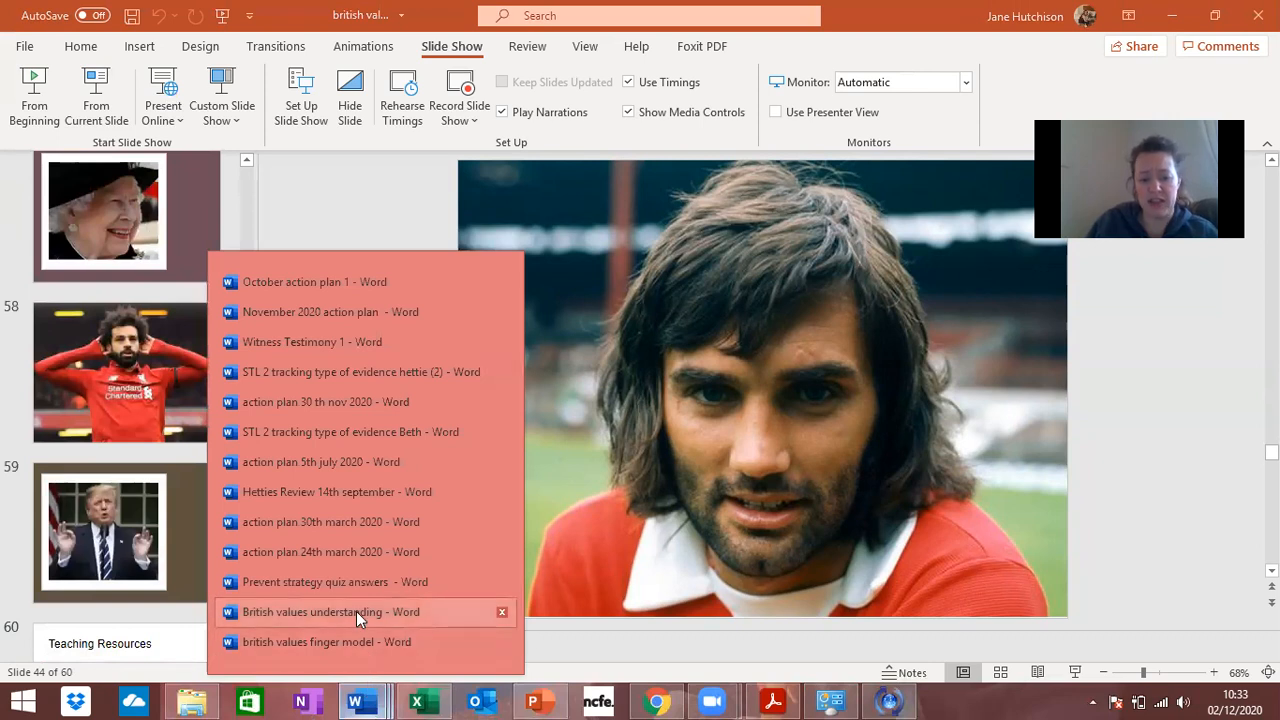
Step: Return to the British values understanding document and scroll through it
left_click(330, 611)
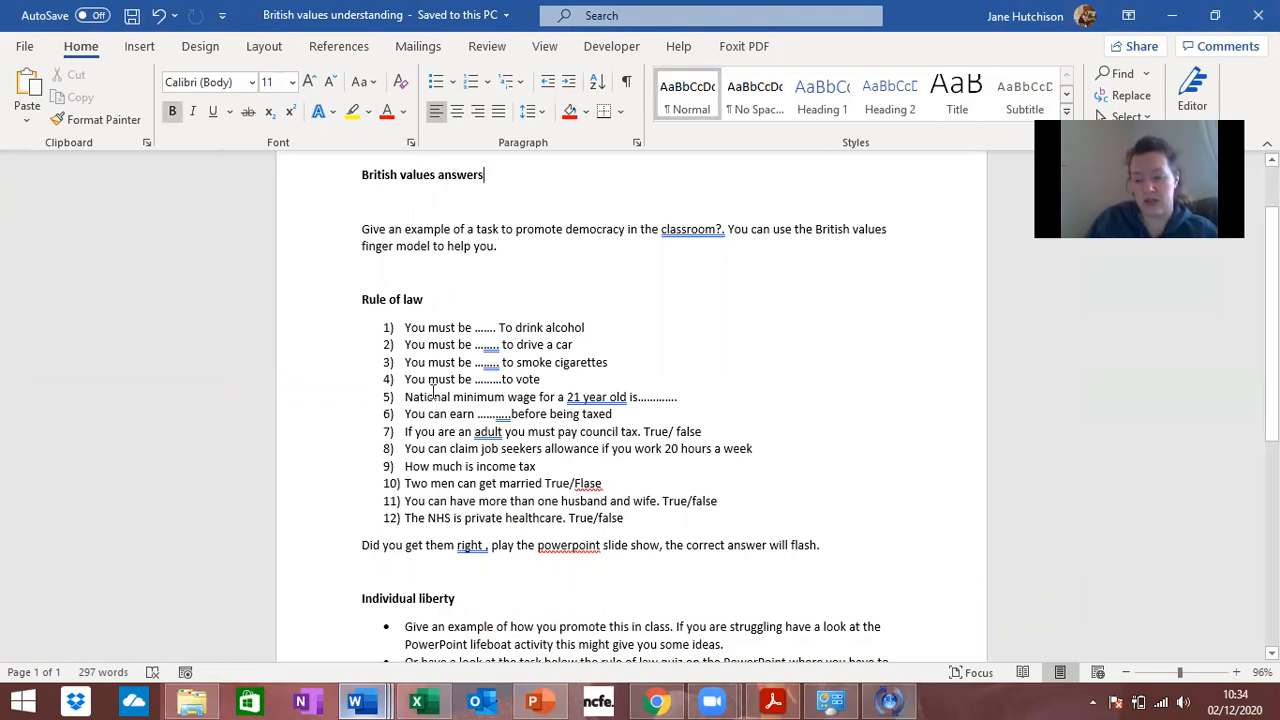
scroll("down", 3)
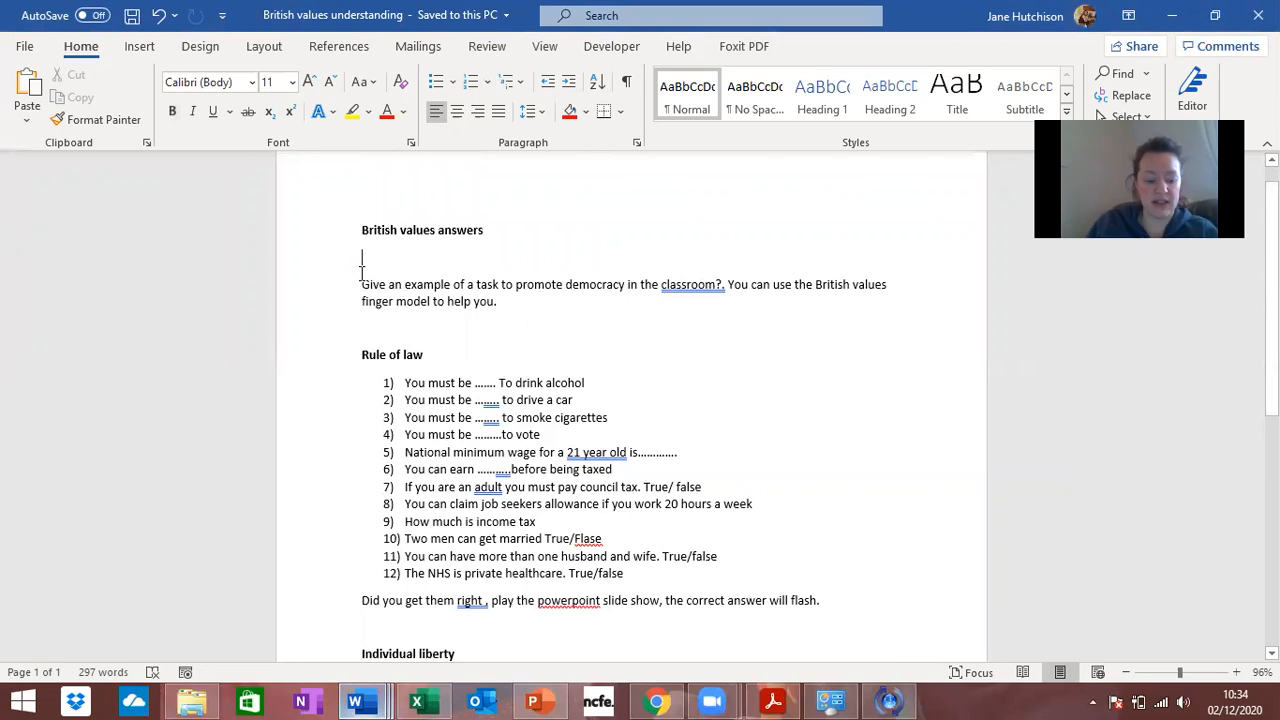
Step: Type 'Democracy' under the answers heading, then switch to the british values finger model document
type("Democr")
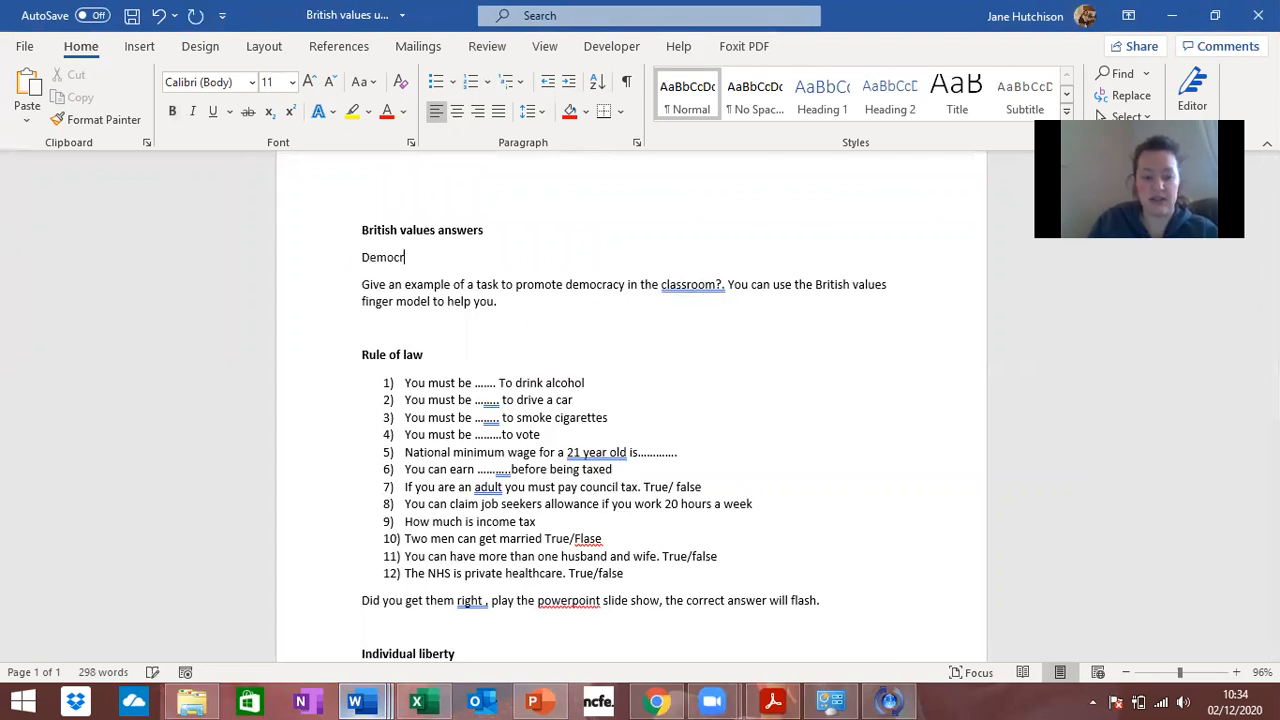
type("acy")
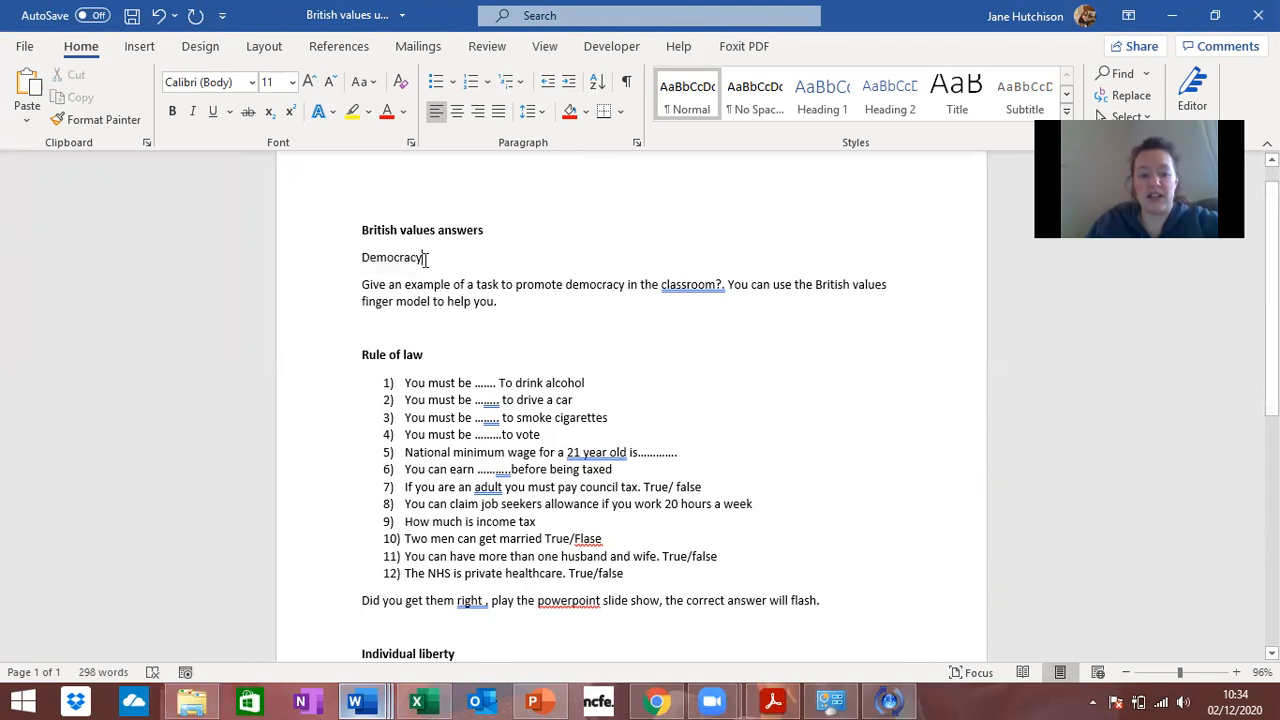
double_click(392, 257)
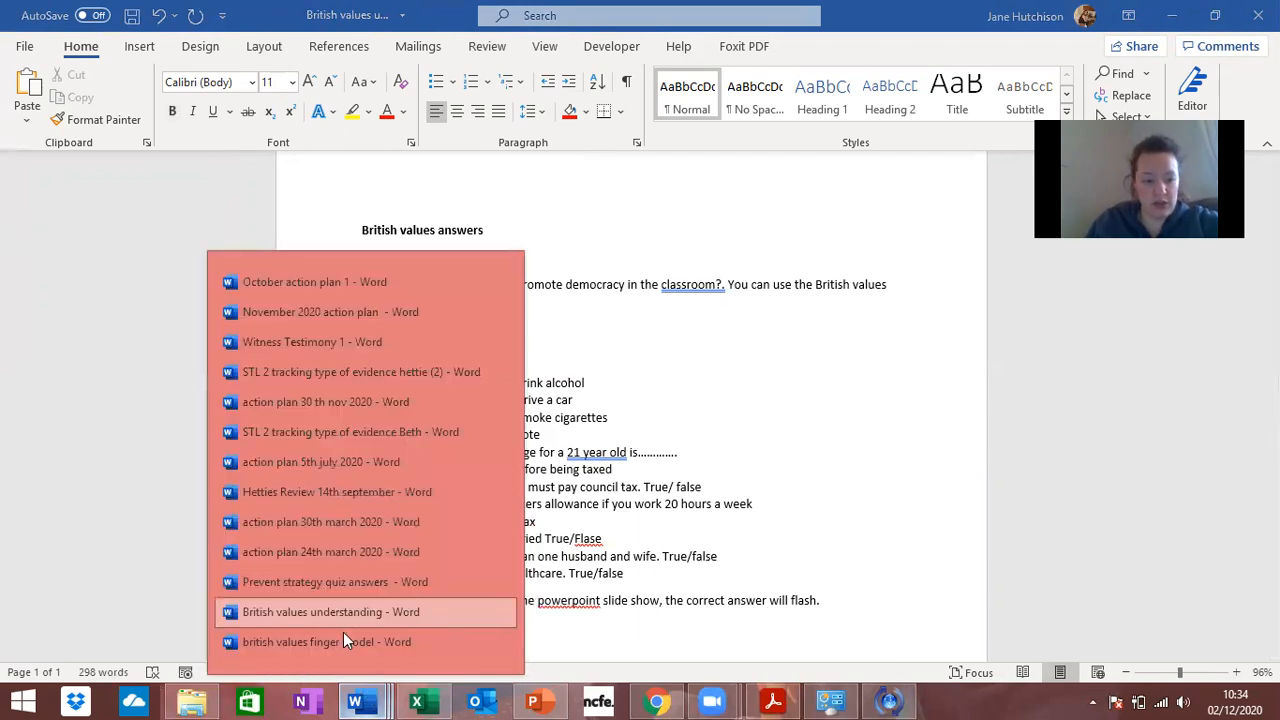
mouse_move(335, 642)
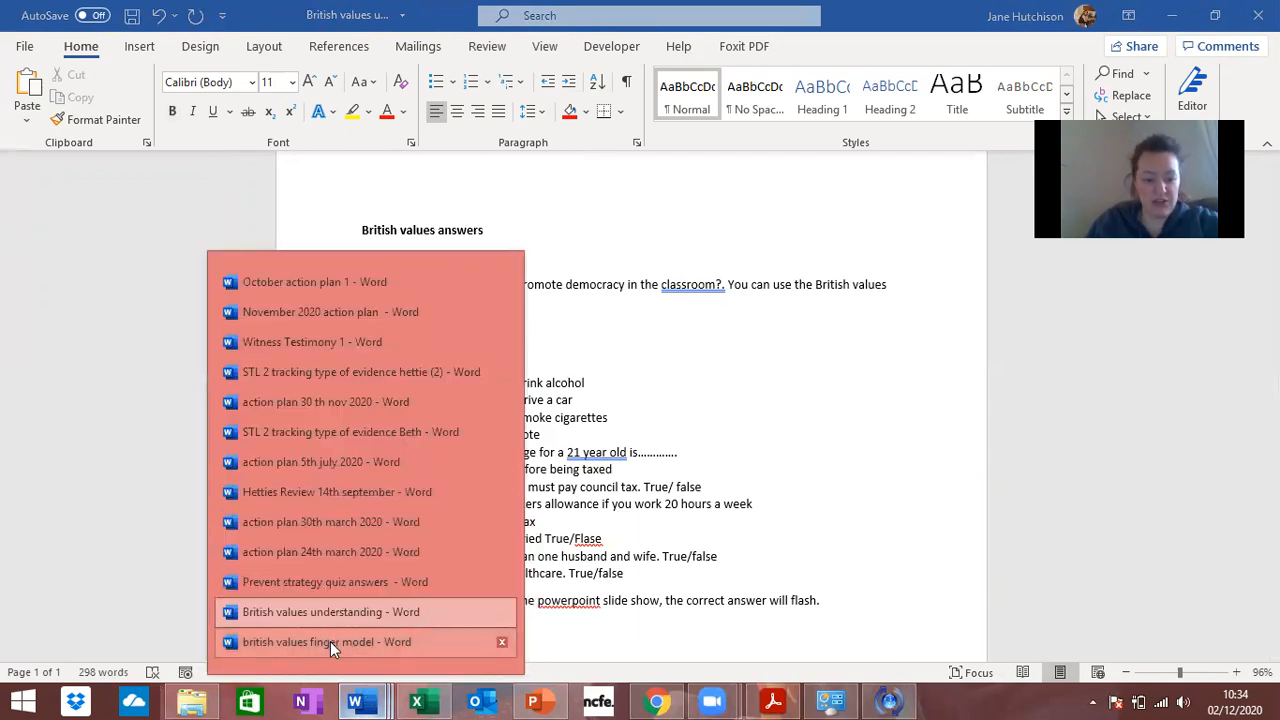
left_click(326, 641)
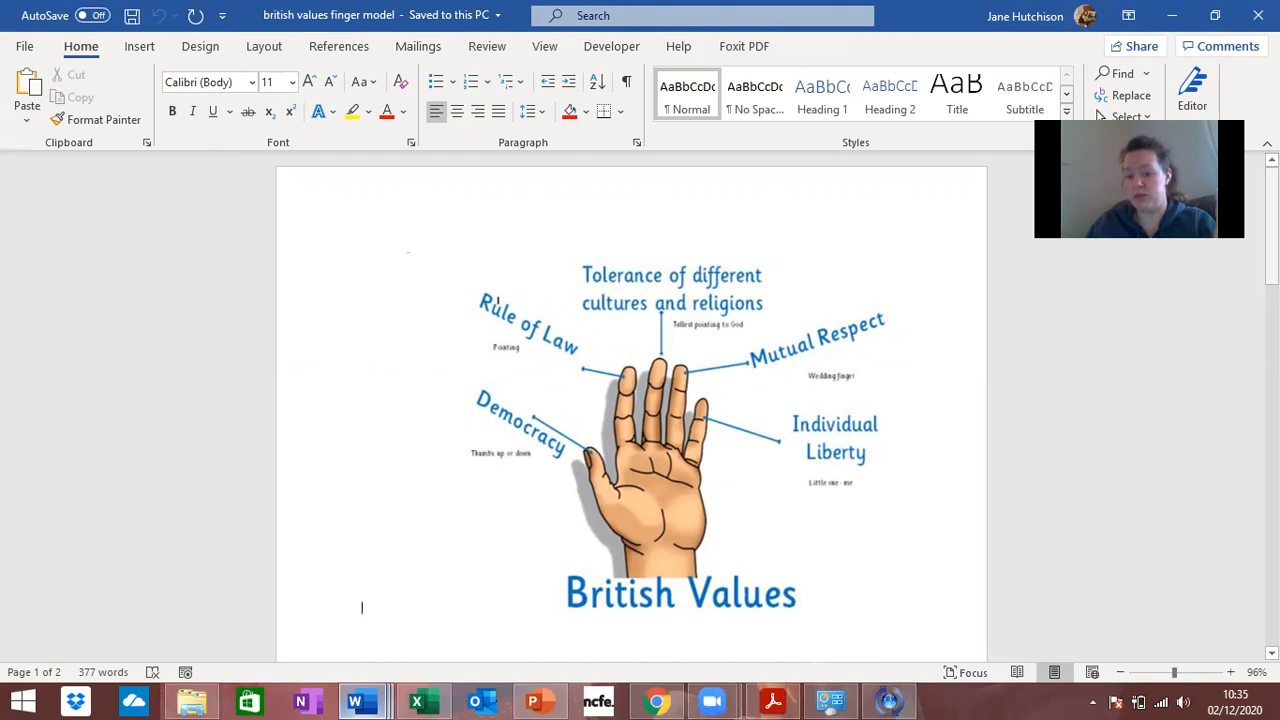
scroll("down", 3)
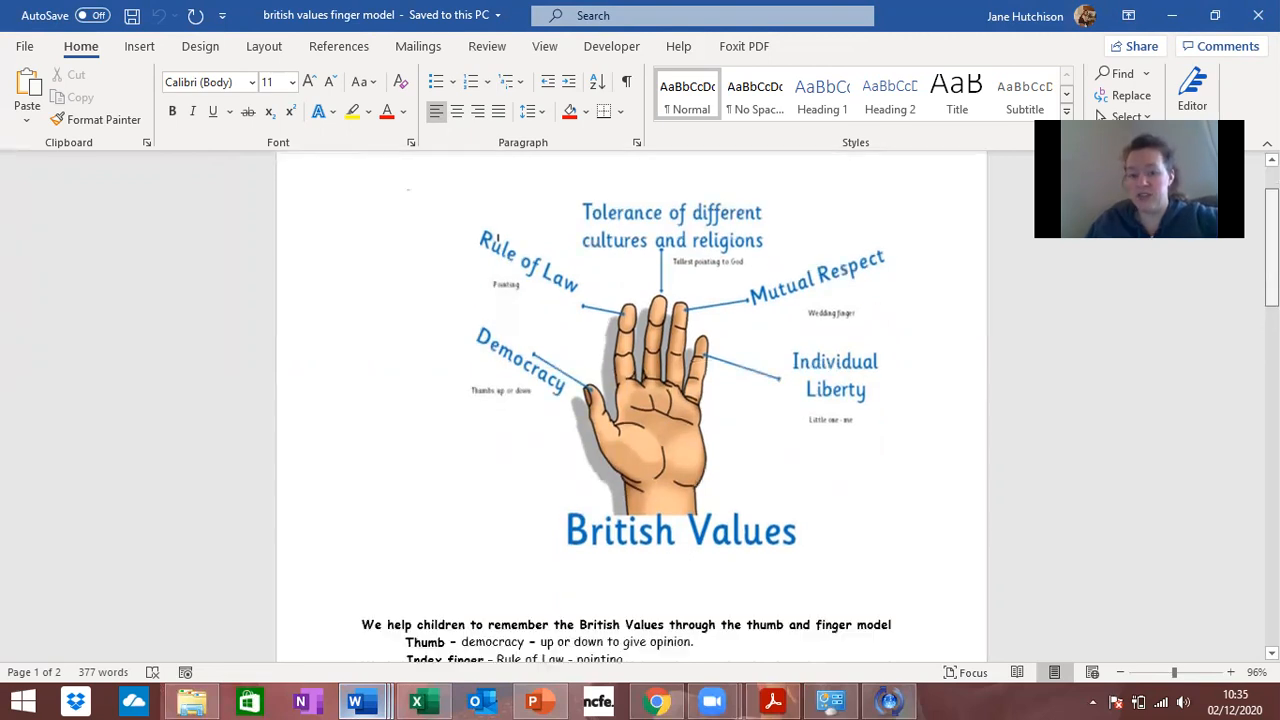
scroll("down", 3)
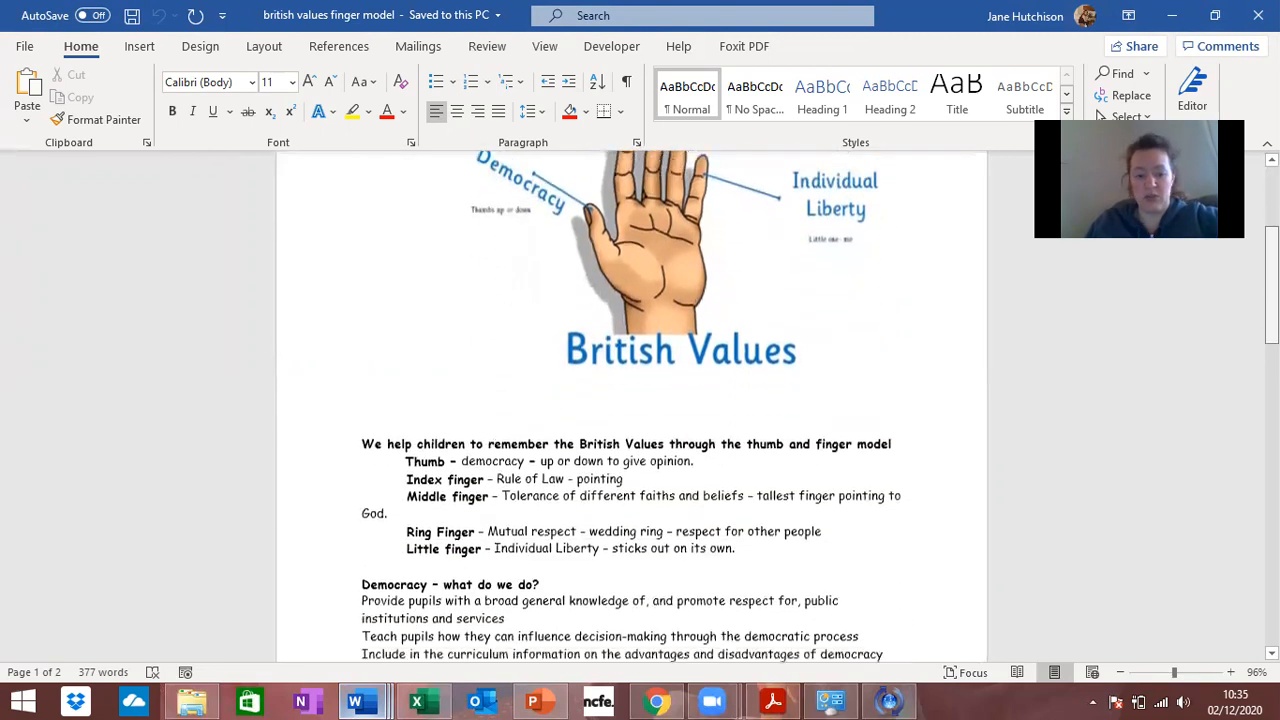
scroll("down", 3)
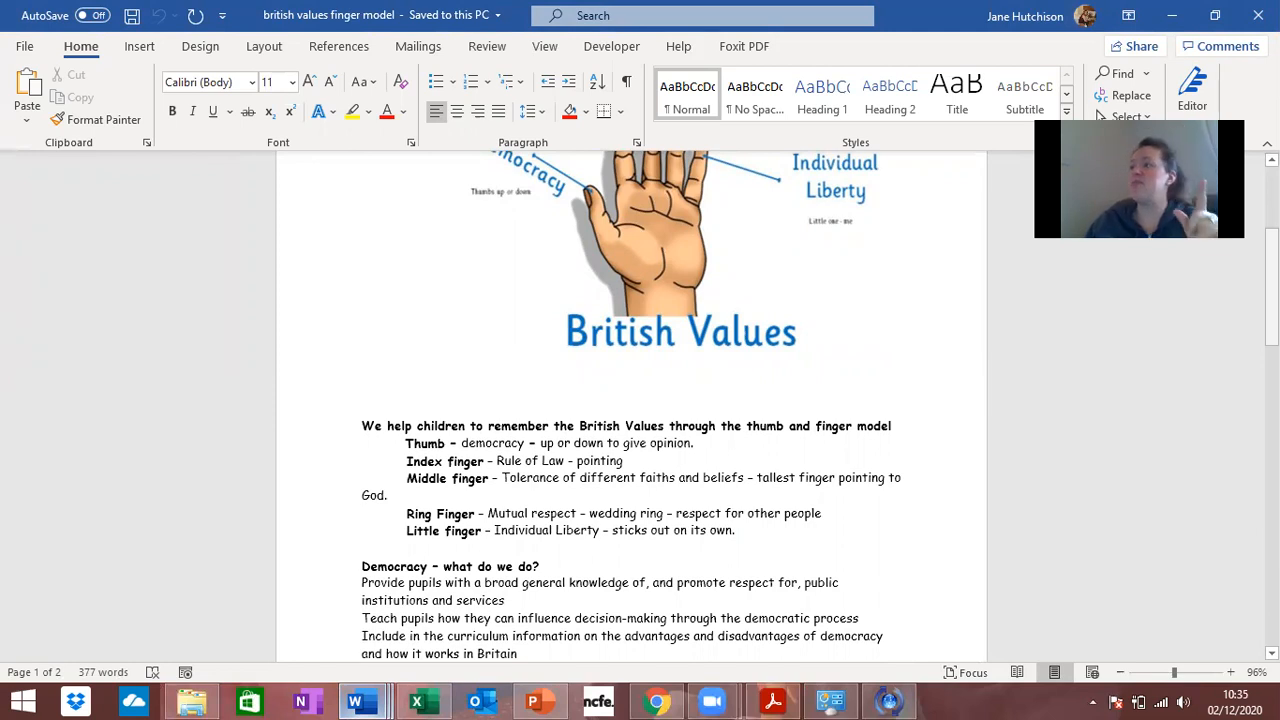
left_click(362, 347)
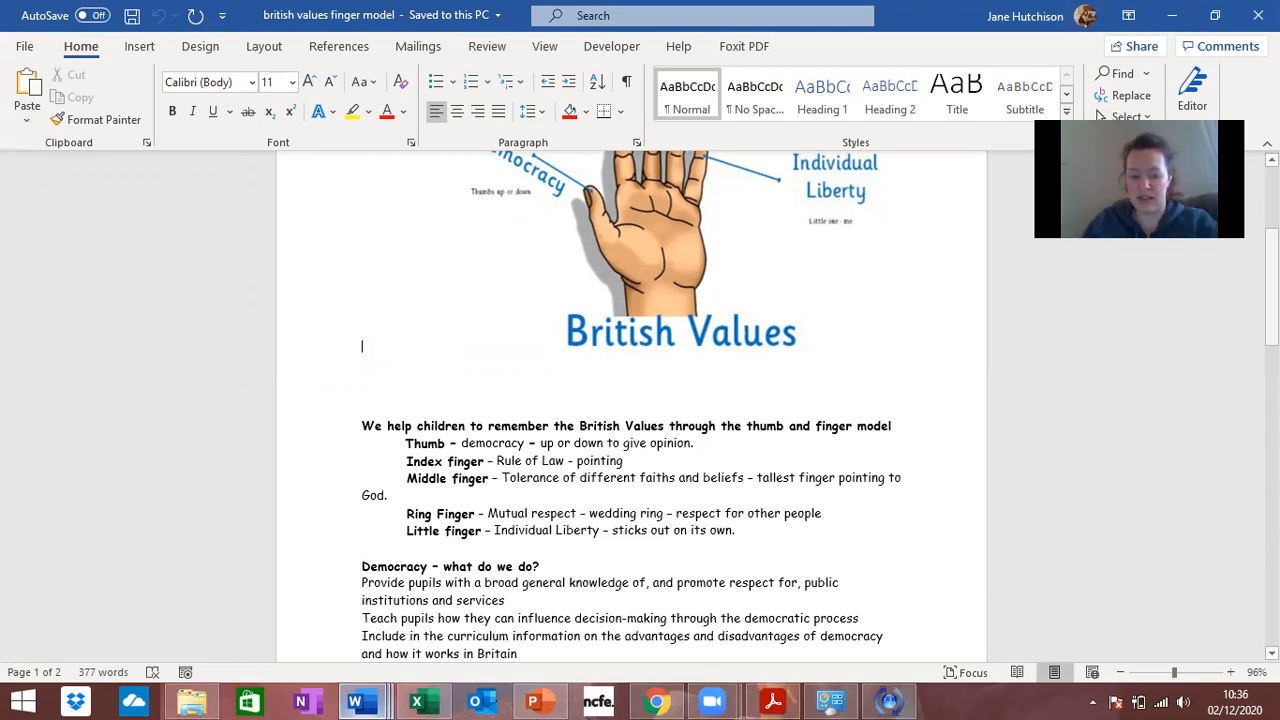
Step: Scroll down the finger model document before returning to the answers document
scroll("down", 3)
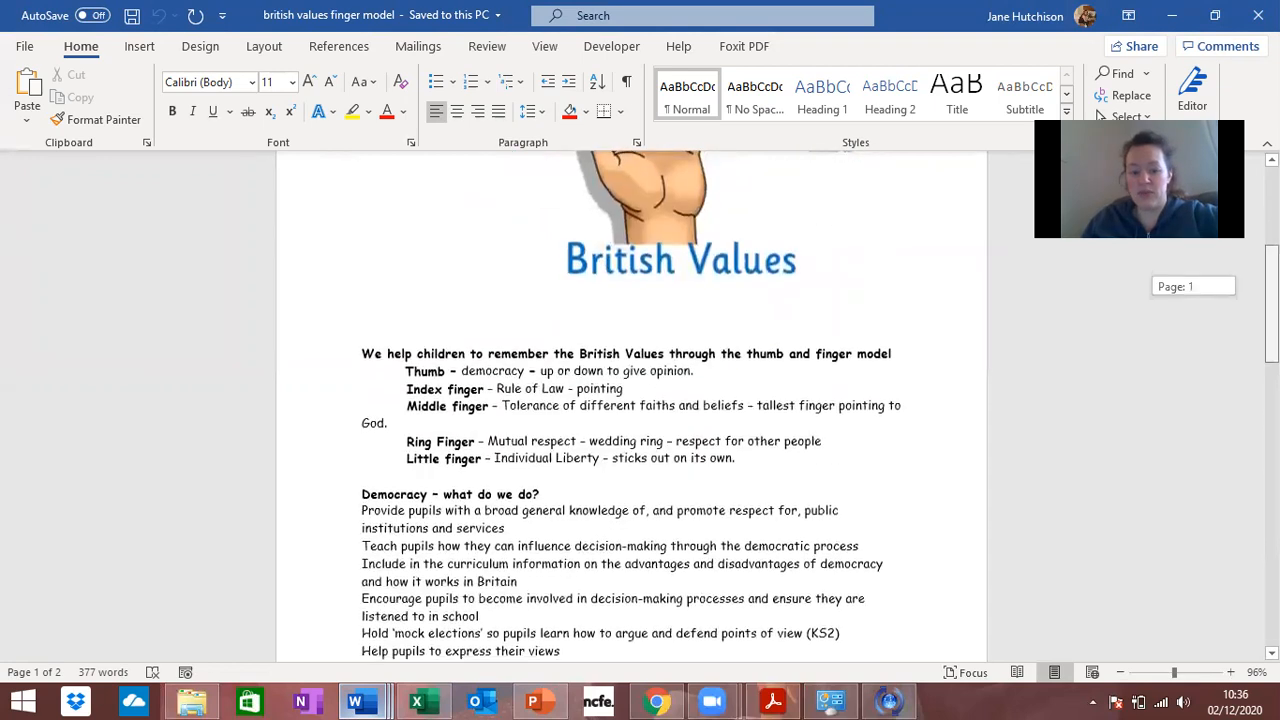
scroll("down", 3)
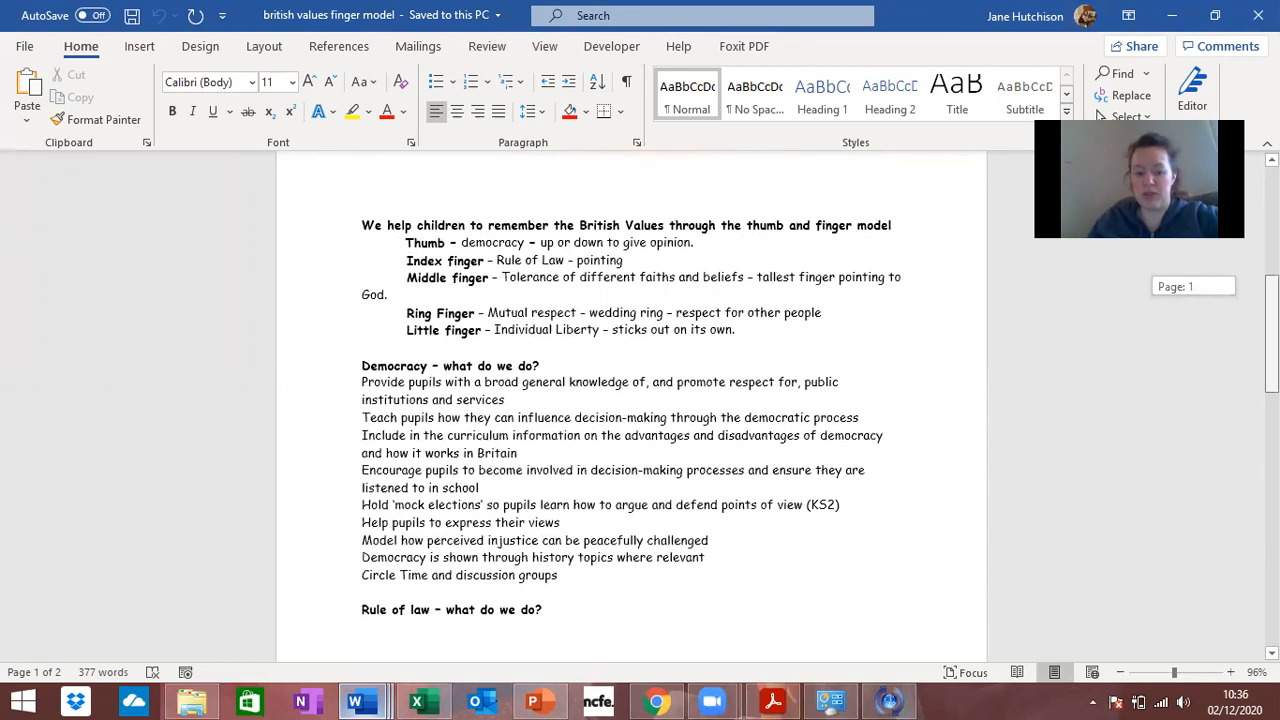
scroll("down", 3)
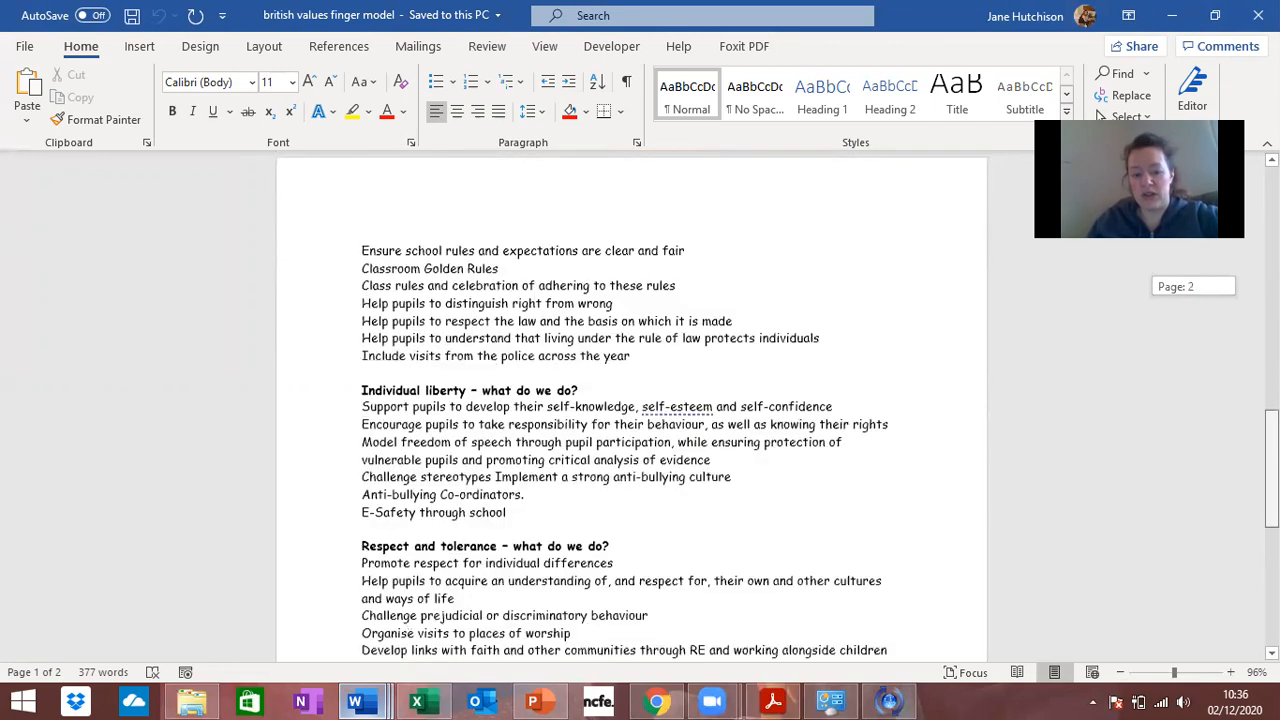
scroll("down", 3)
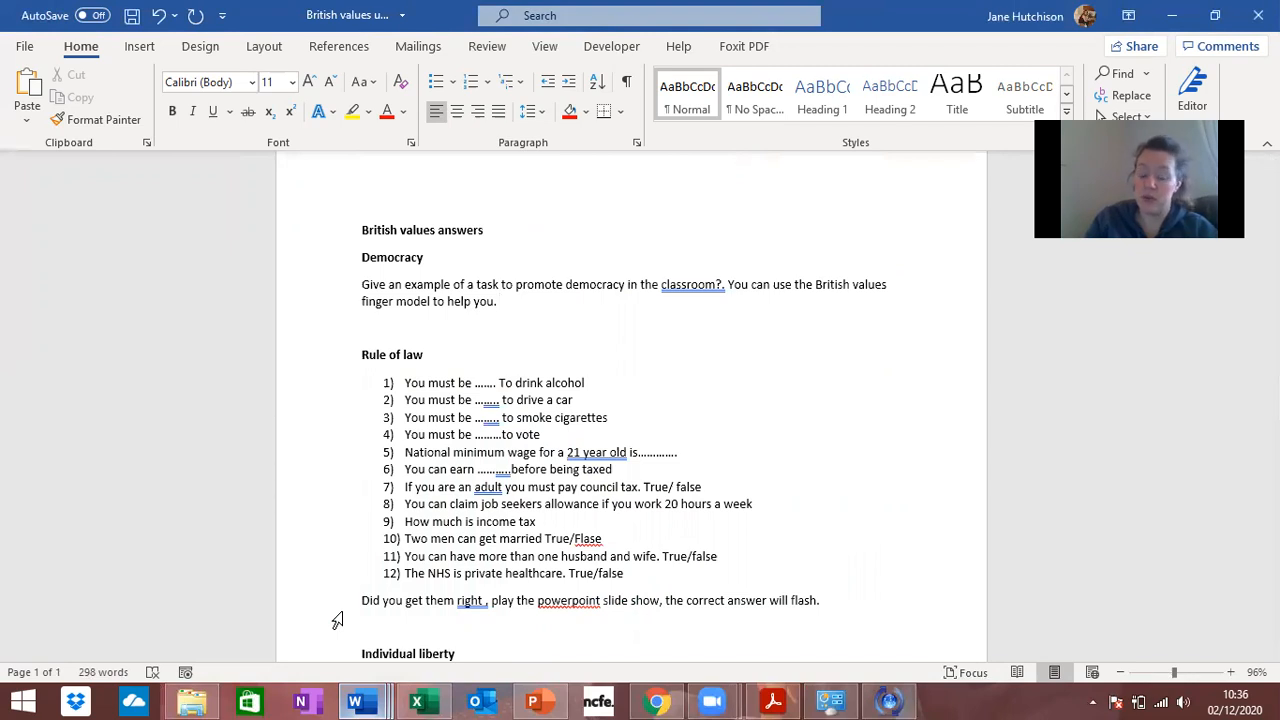
Step: Scroll the answers document down to the Individual liberty tasks
left_click(499, 301)
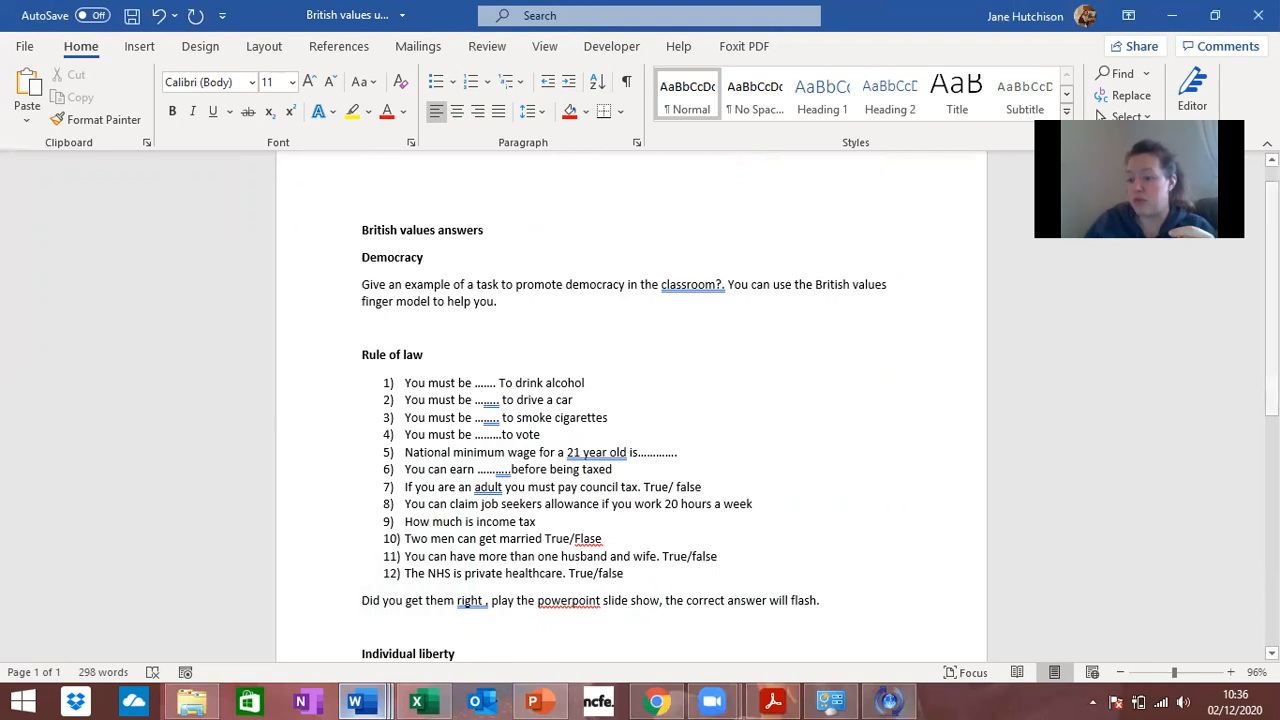
scroll("down", 3)
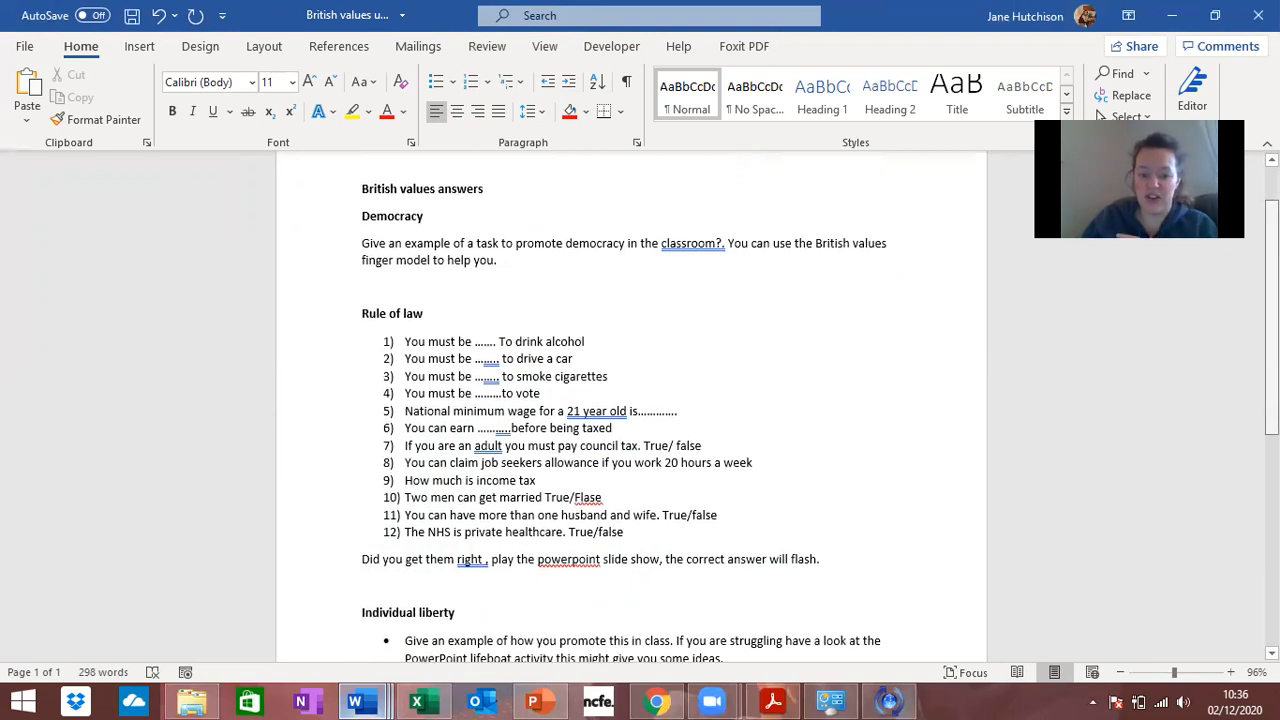
scroll("down", 3)
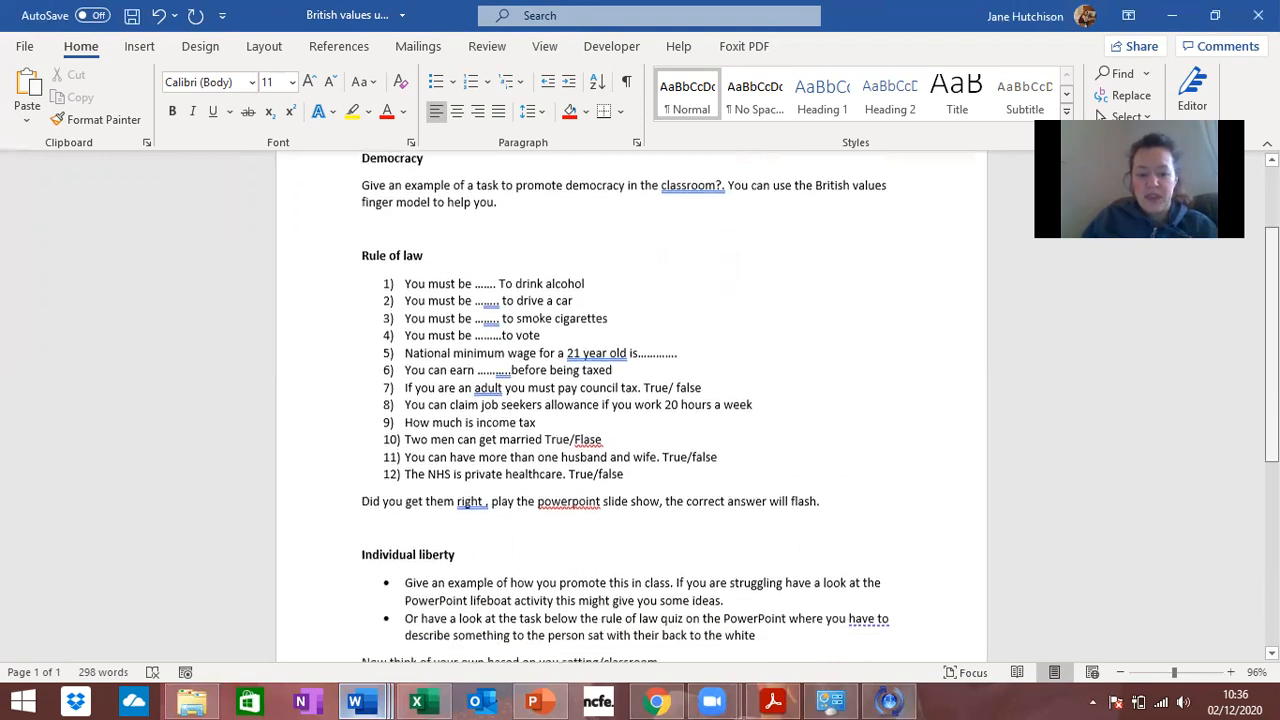
scroll("down", 3)
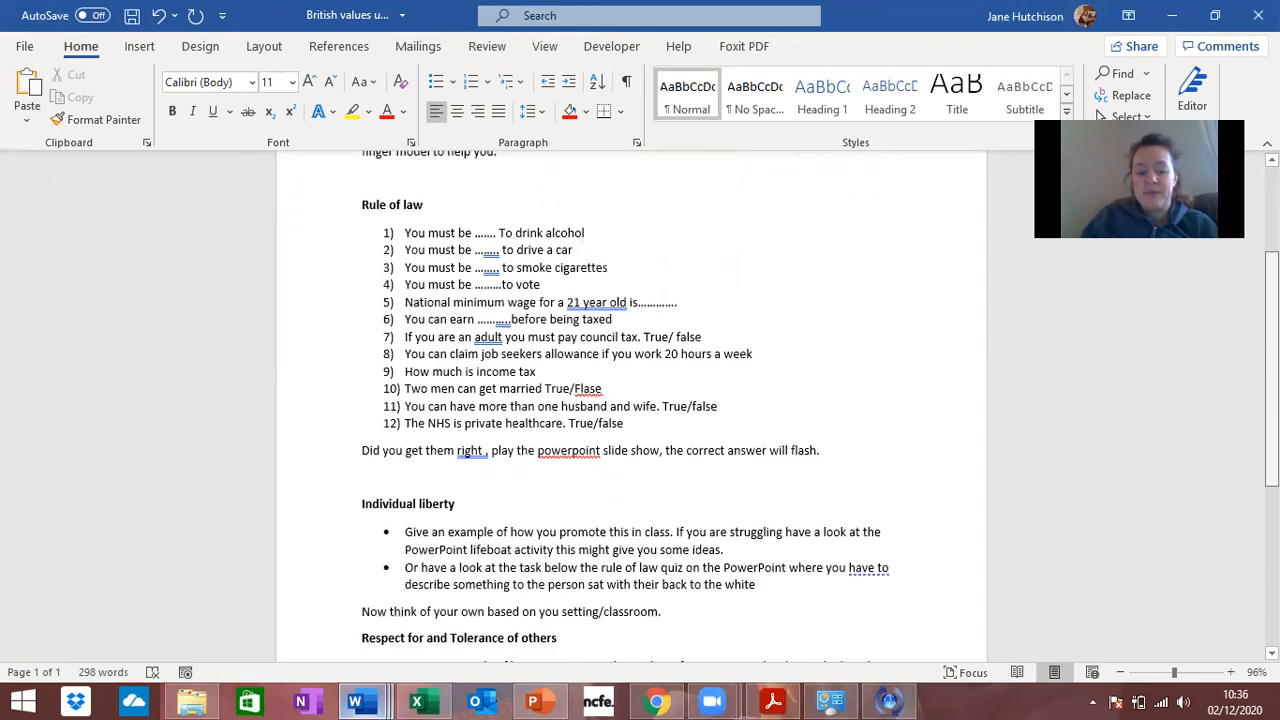
scroll("down", 3)
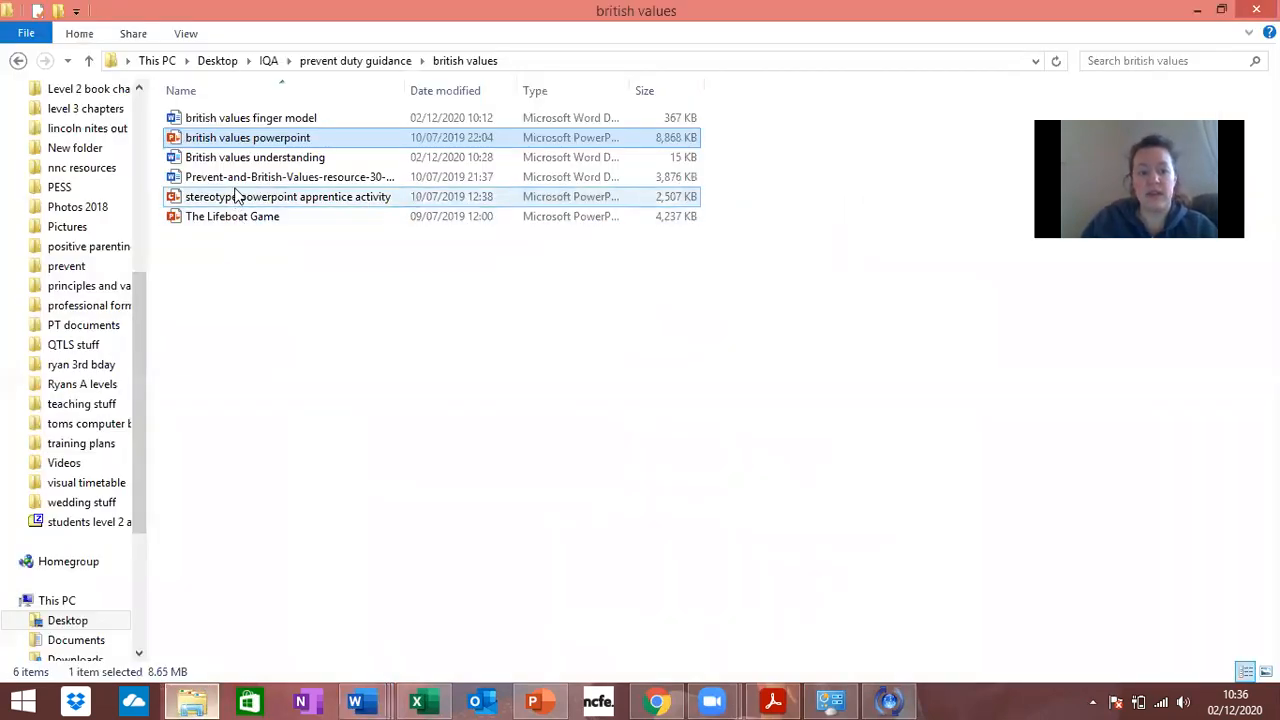
mouse_move(232, 216)
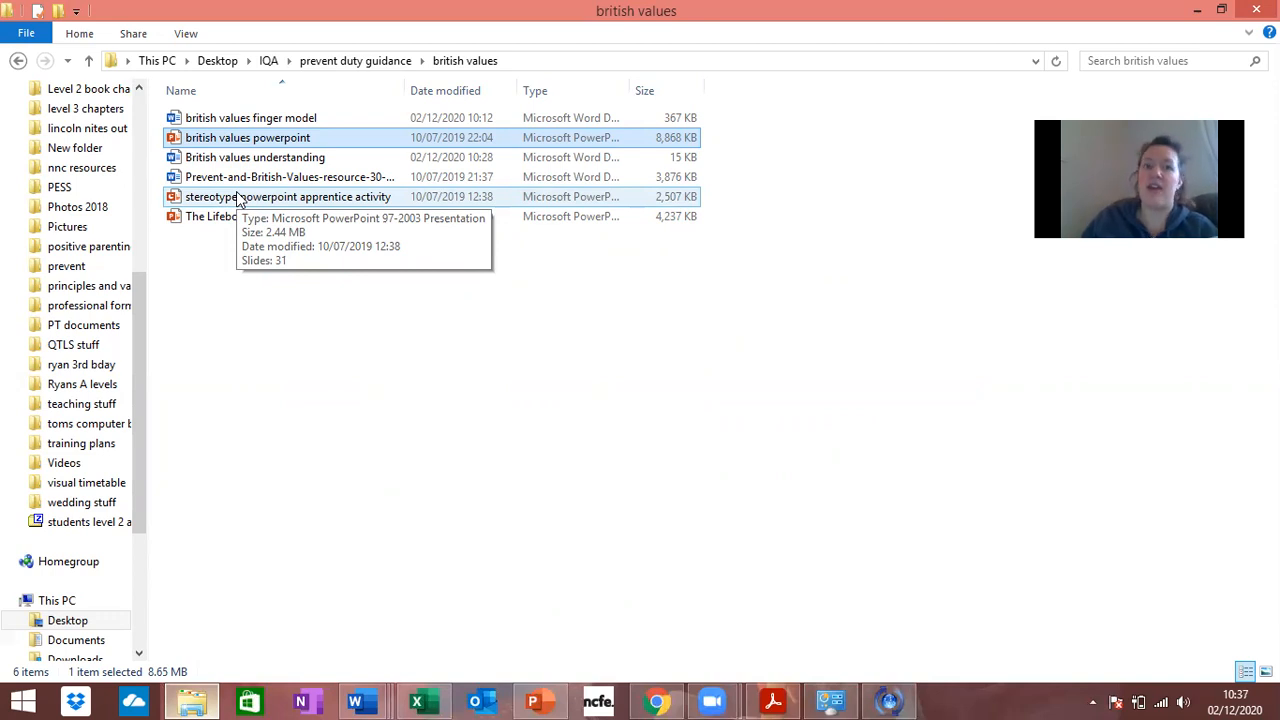
Step: Open The Lifeboat Game presentation from the british values folder in PowerPoint
left_click(233, 216)
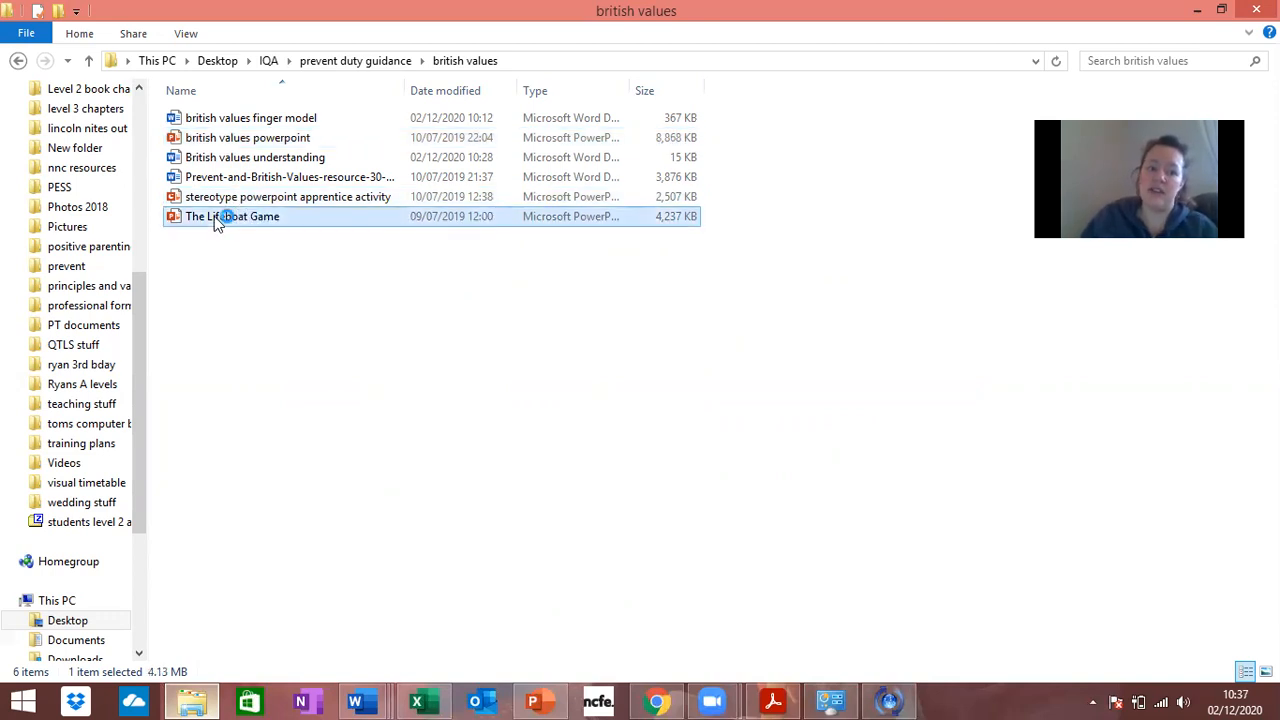
double_click(232, 216)
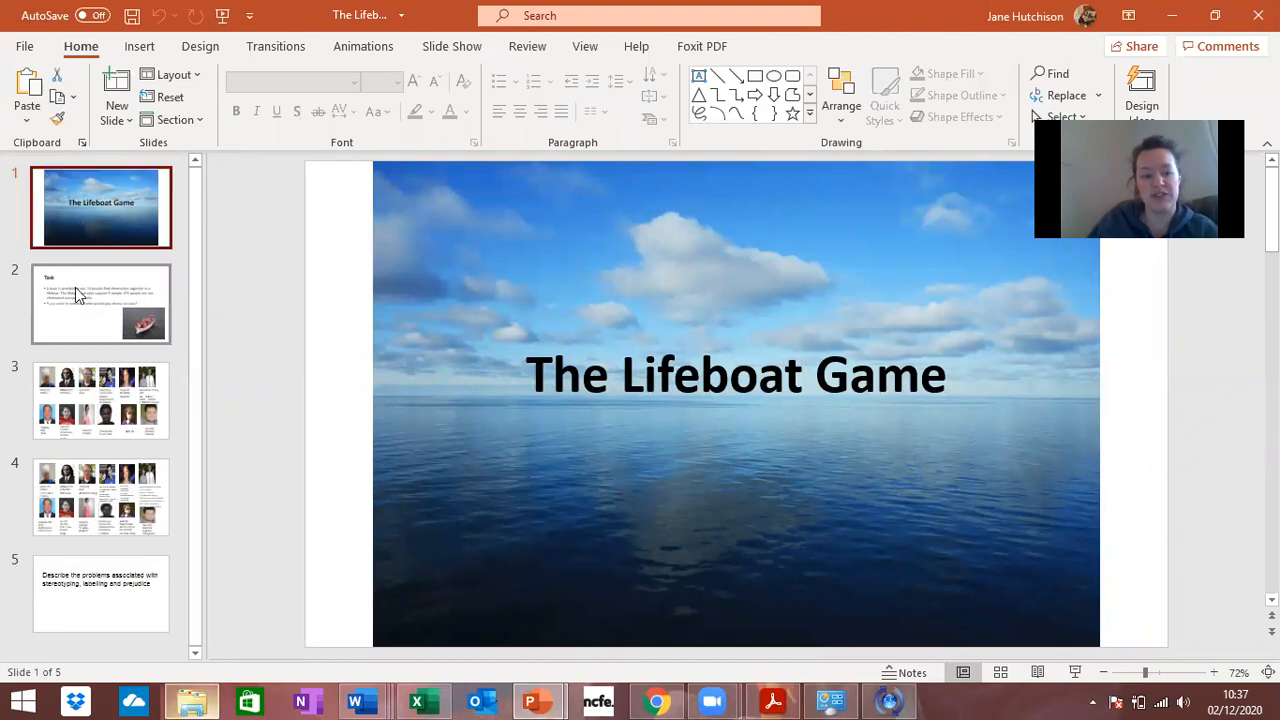
Step: View the wrecked-boat Task slide, then the slide 3 lifeboat passenger photos and descriptions
left_click(100, 303)
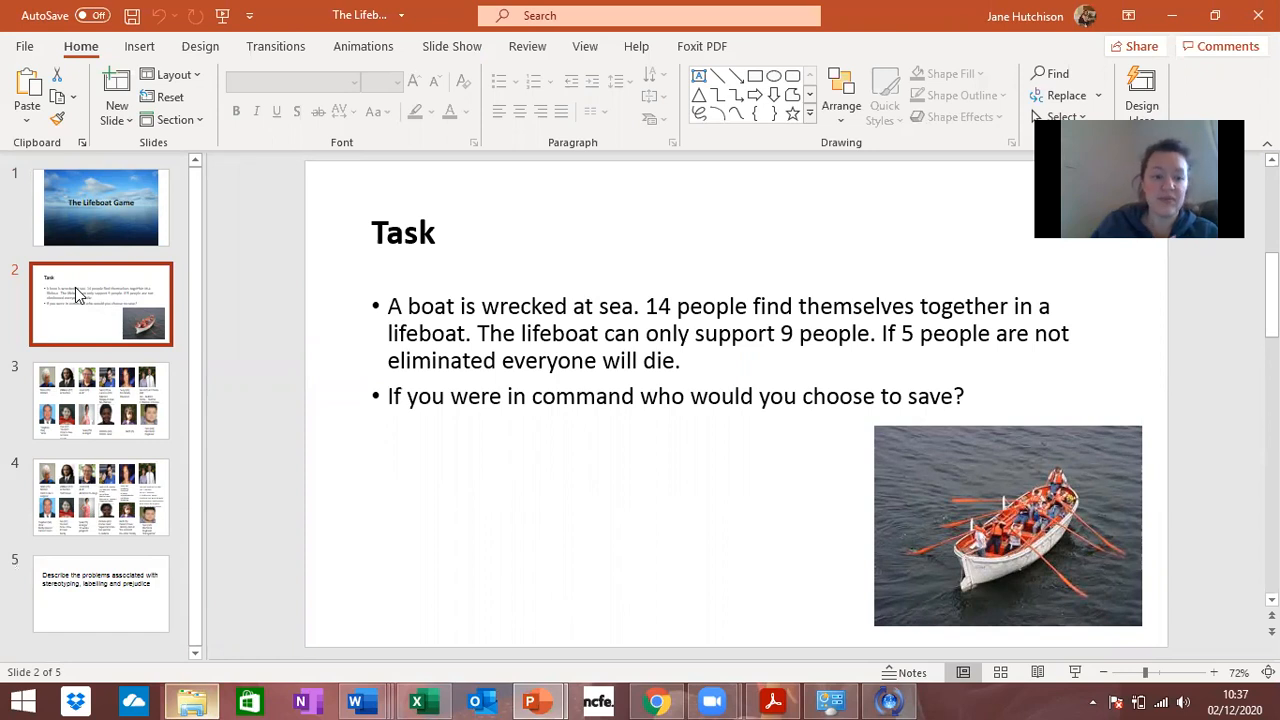
left_click(100, 400)
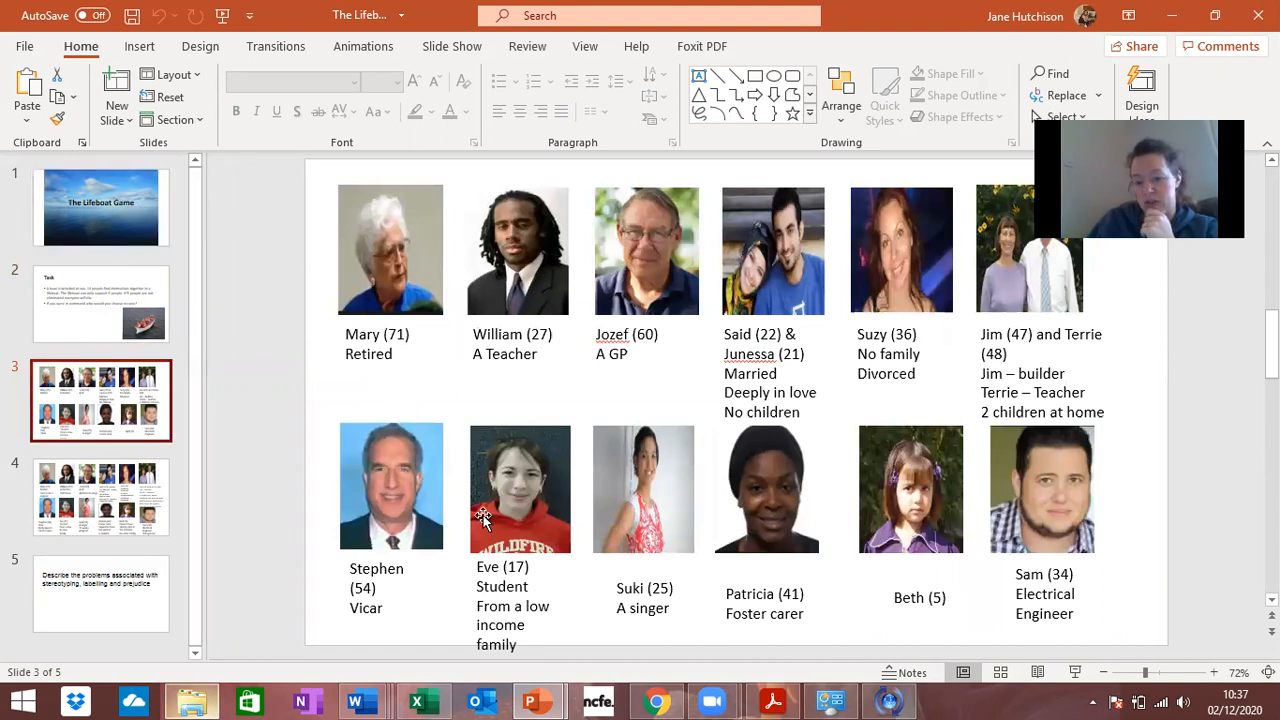
mouse_move(617, 537)
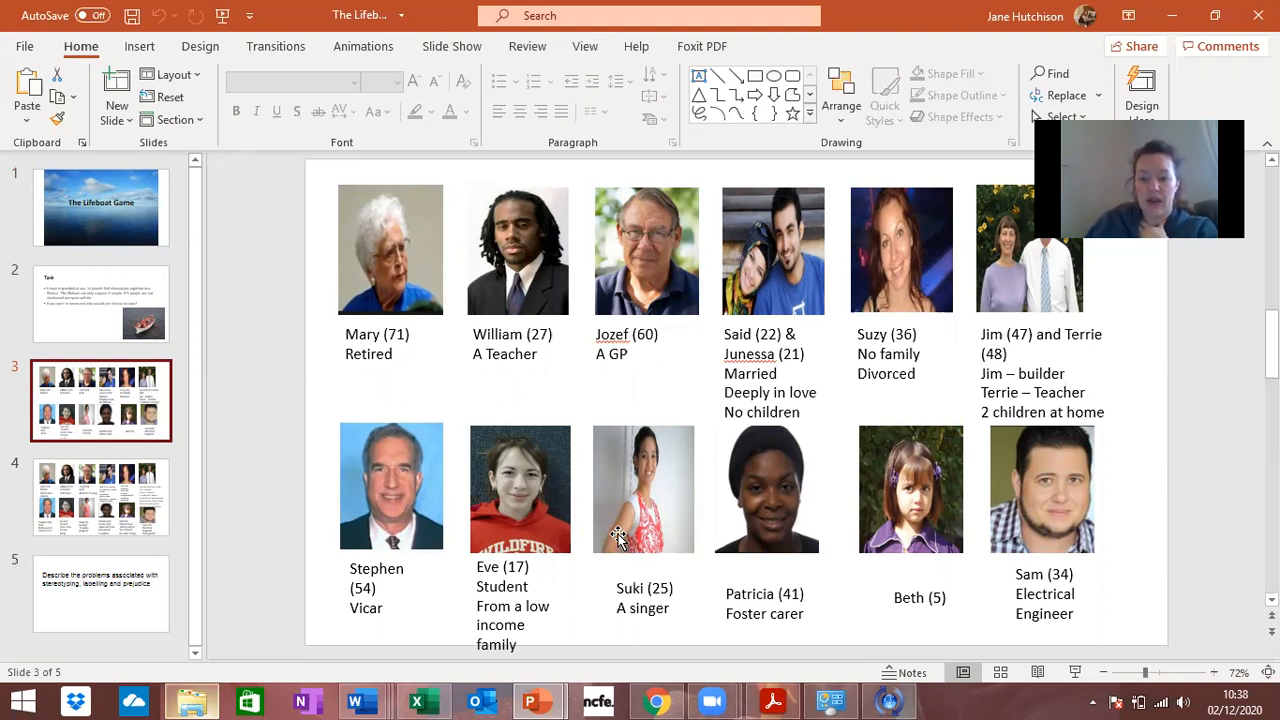
mouse_move(390, 545)
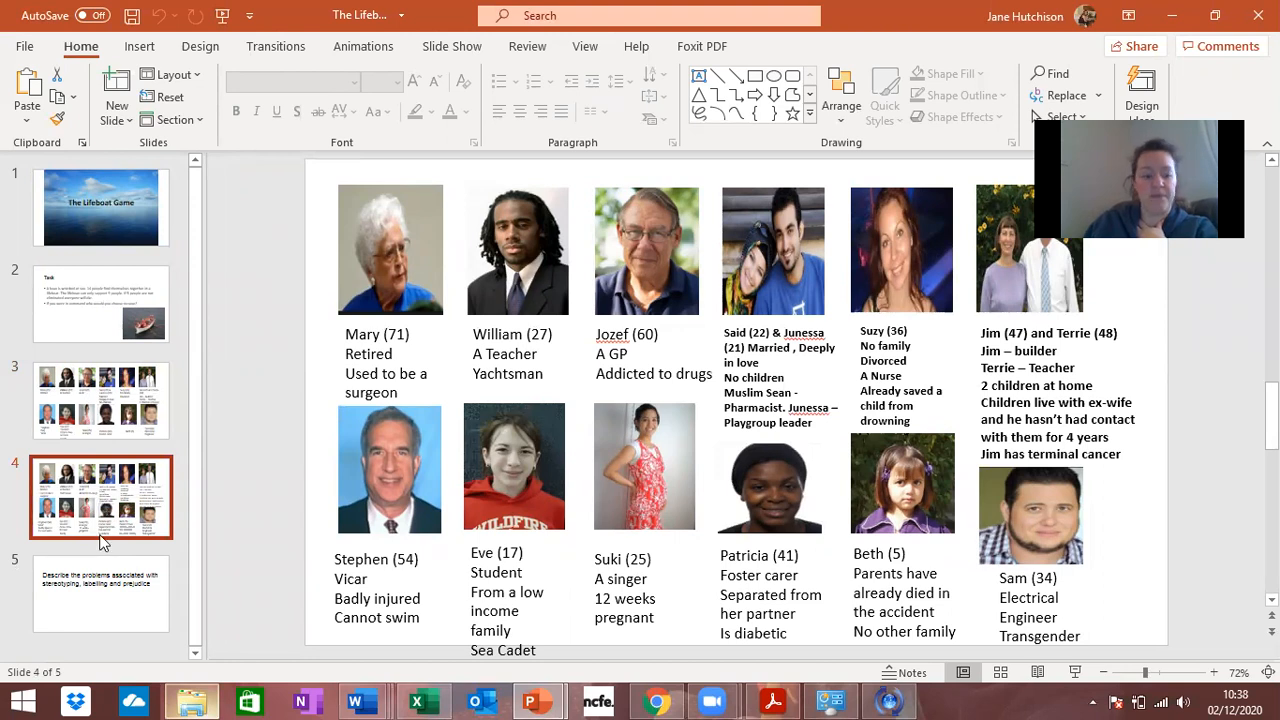
left_click(100, 593)
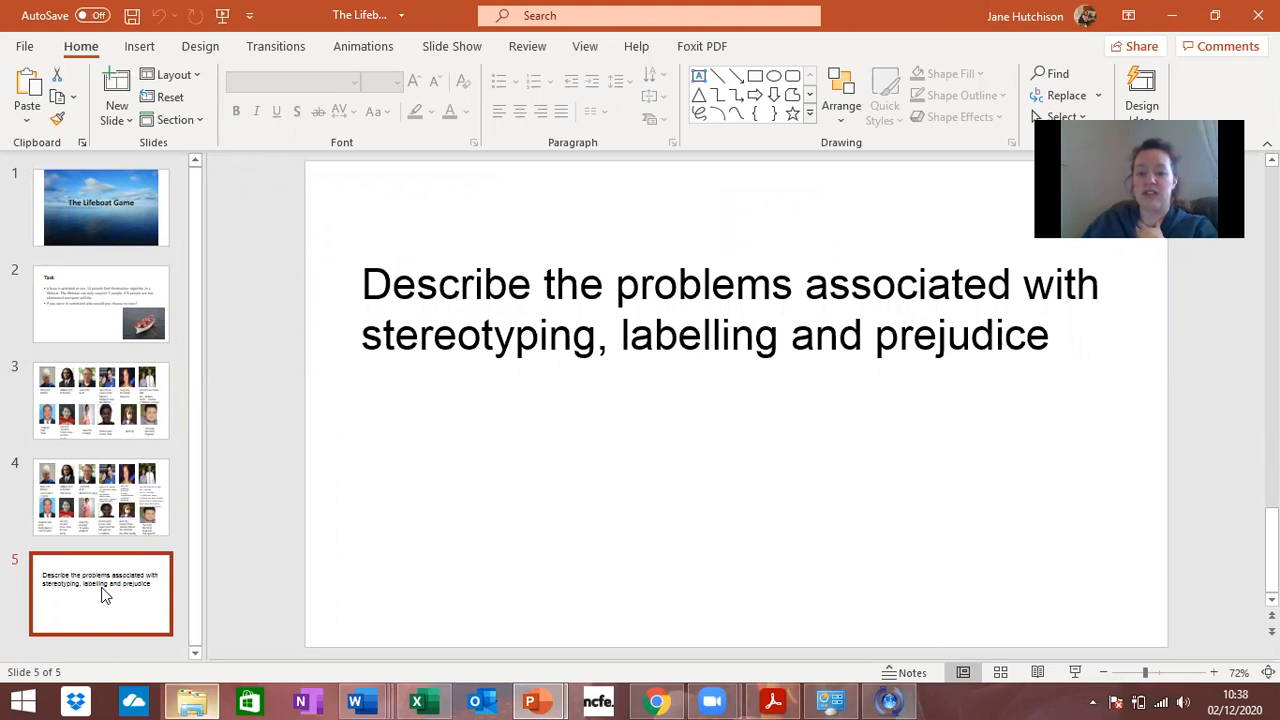
left_click(101, 497)
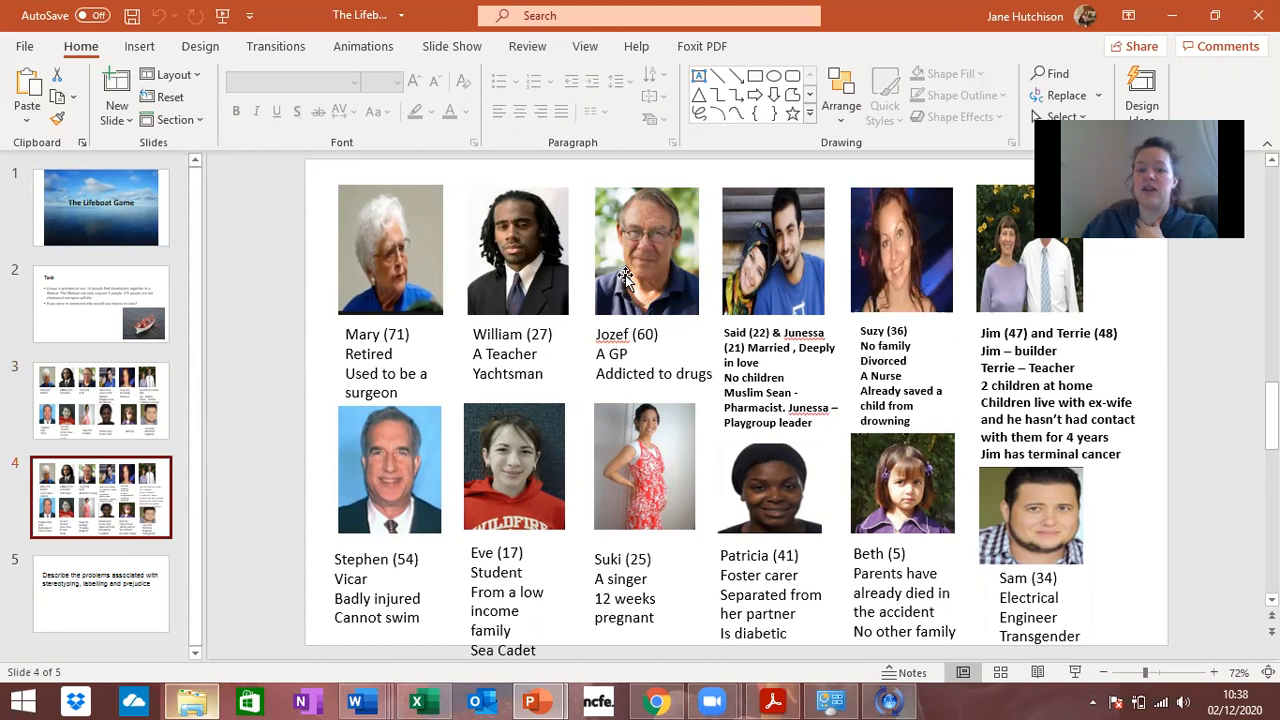
mouse_move(627, 243)
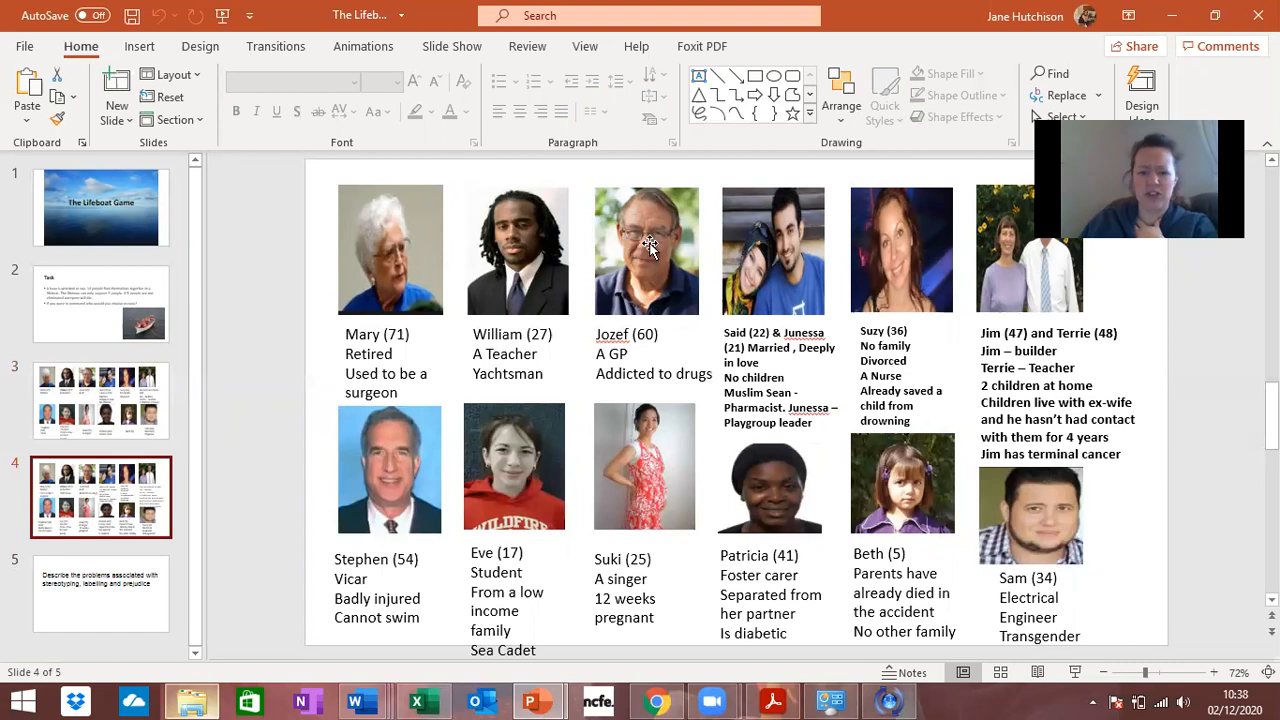
mouse_move(765, 233)
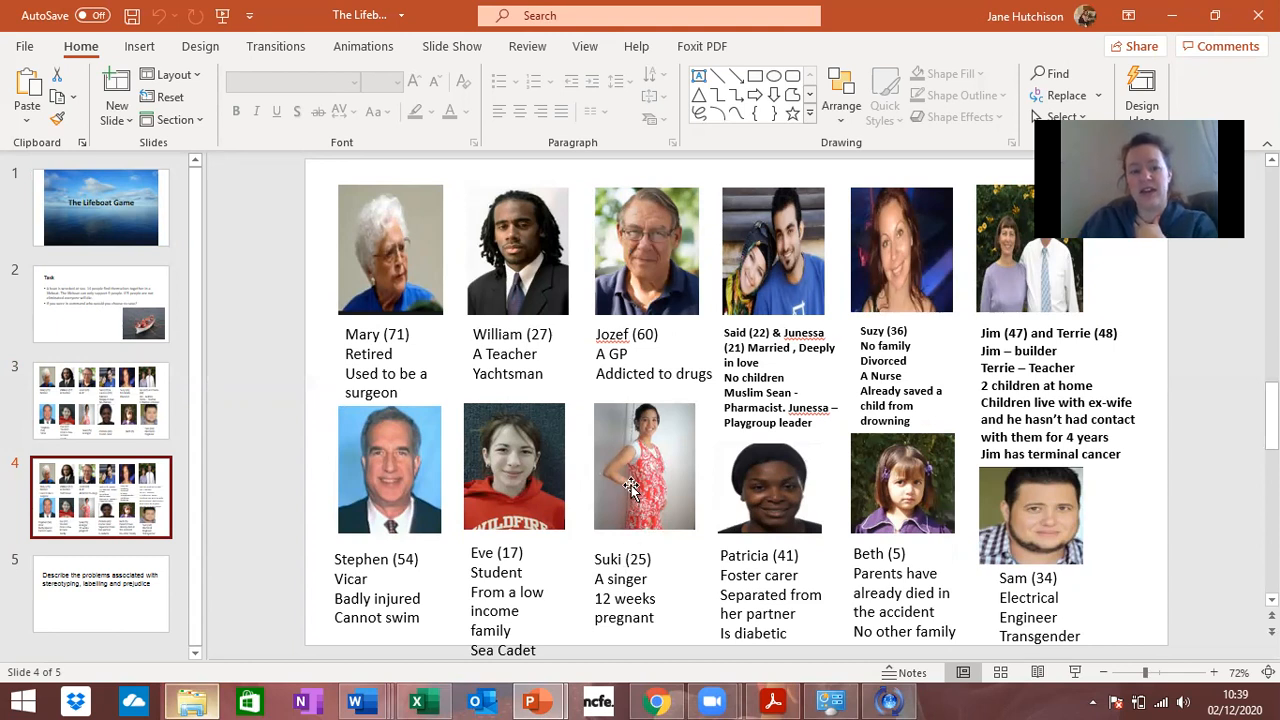
mouse_move(440, 510)
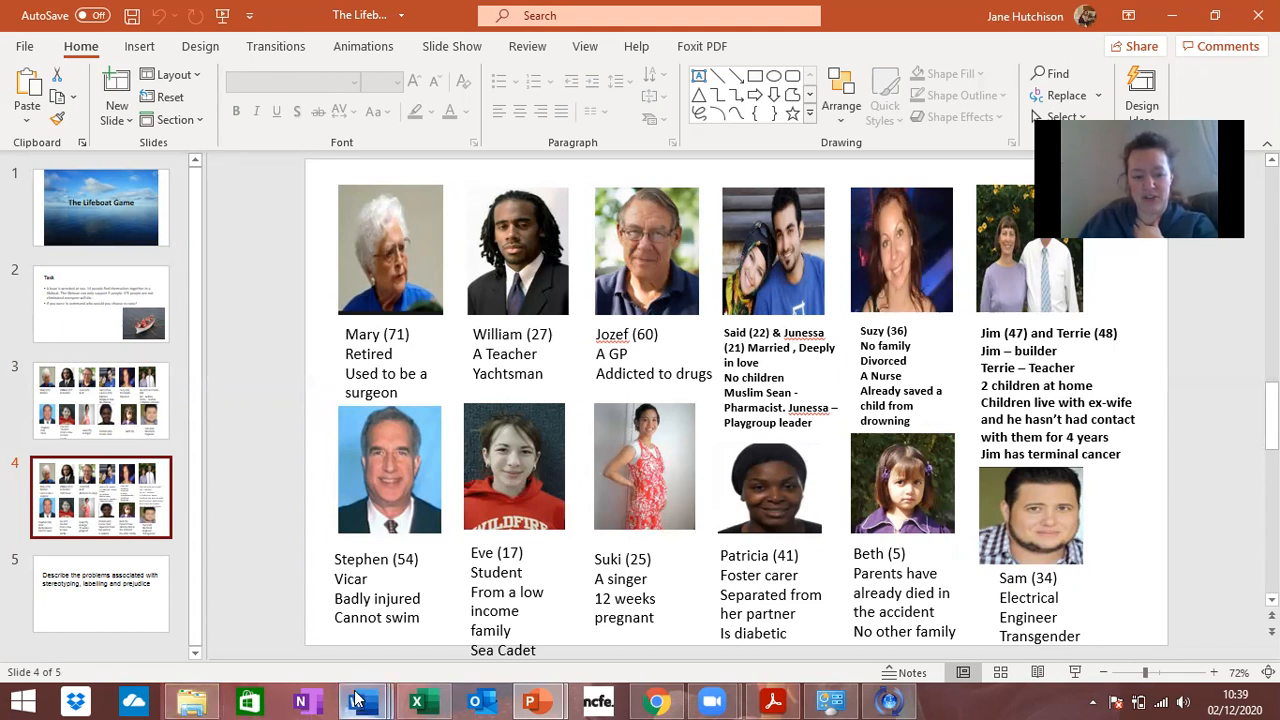
Step: Return to the British values understanding document in Word and type 'prejudic' below Respect and Tolerance
left_click(362, 700)
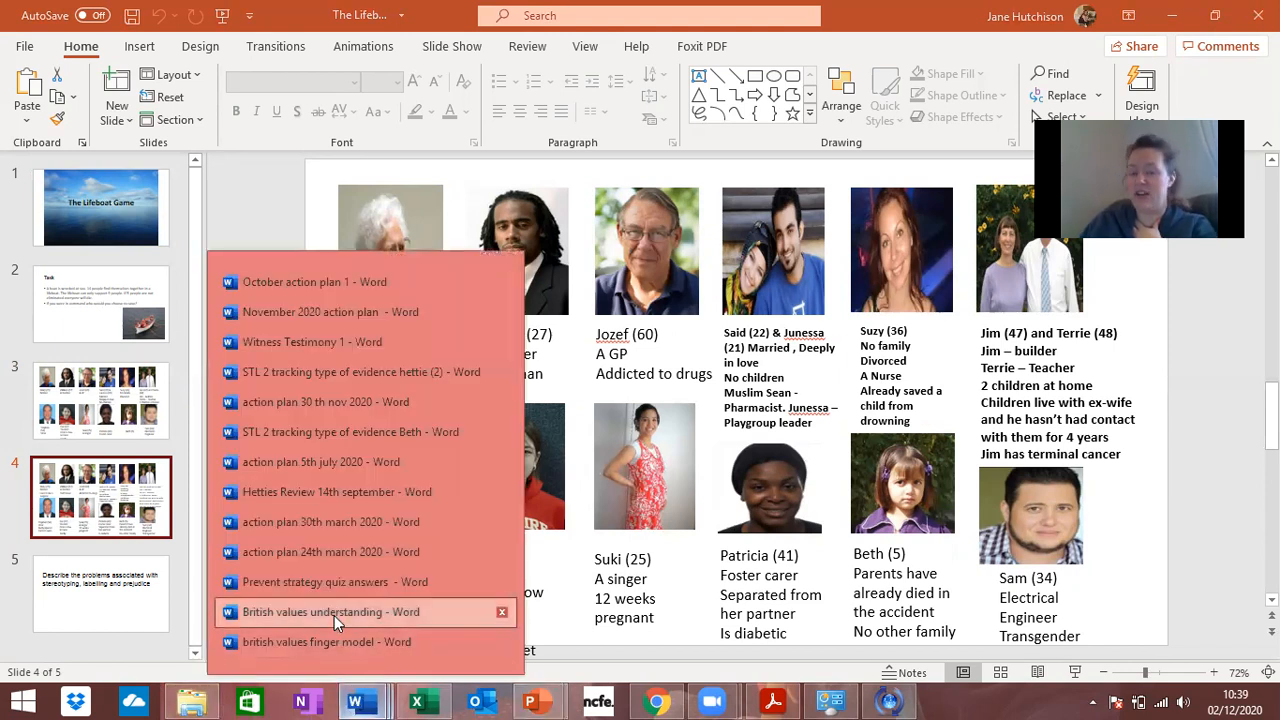
left_click(331, 611)
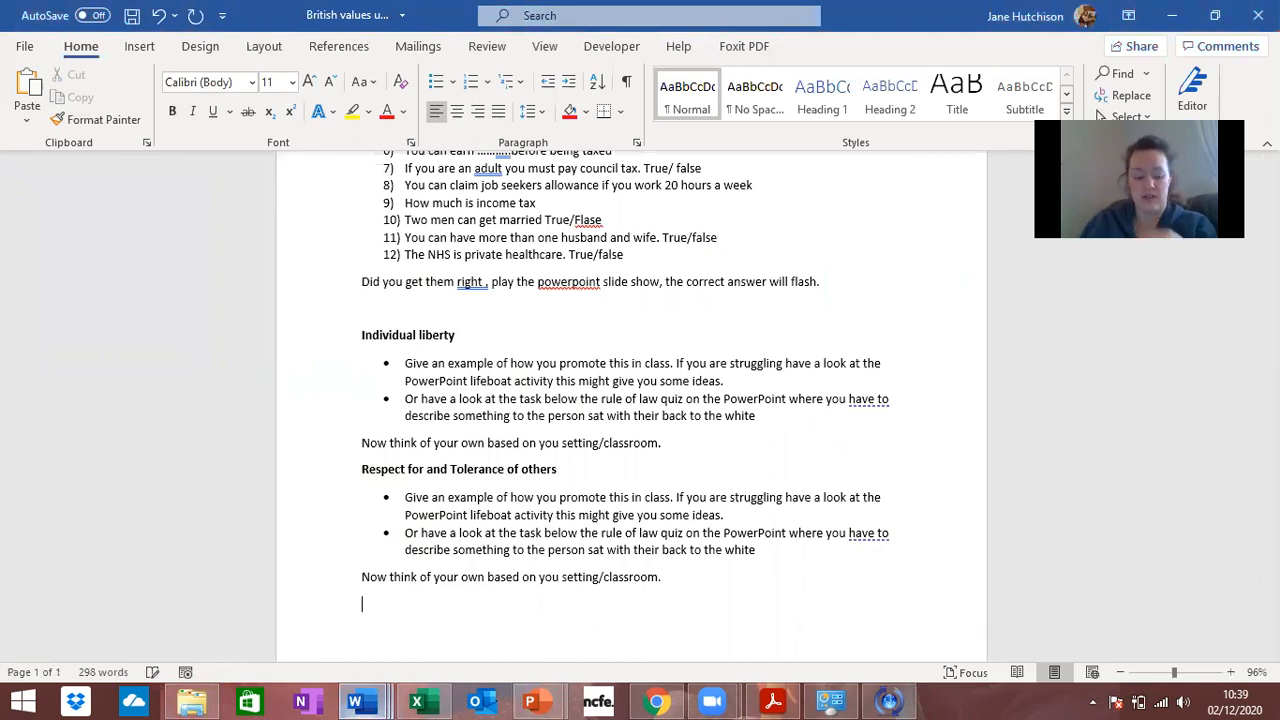
type("pre")
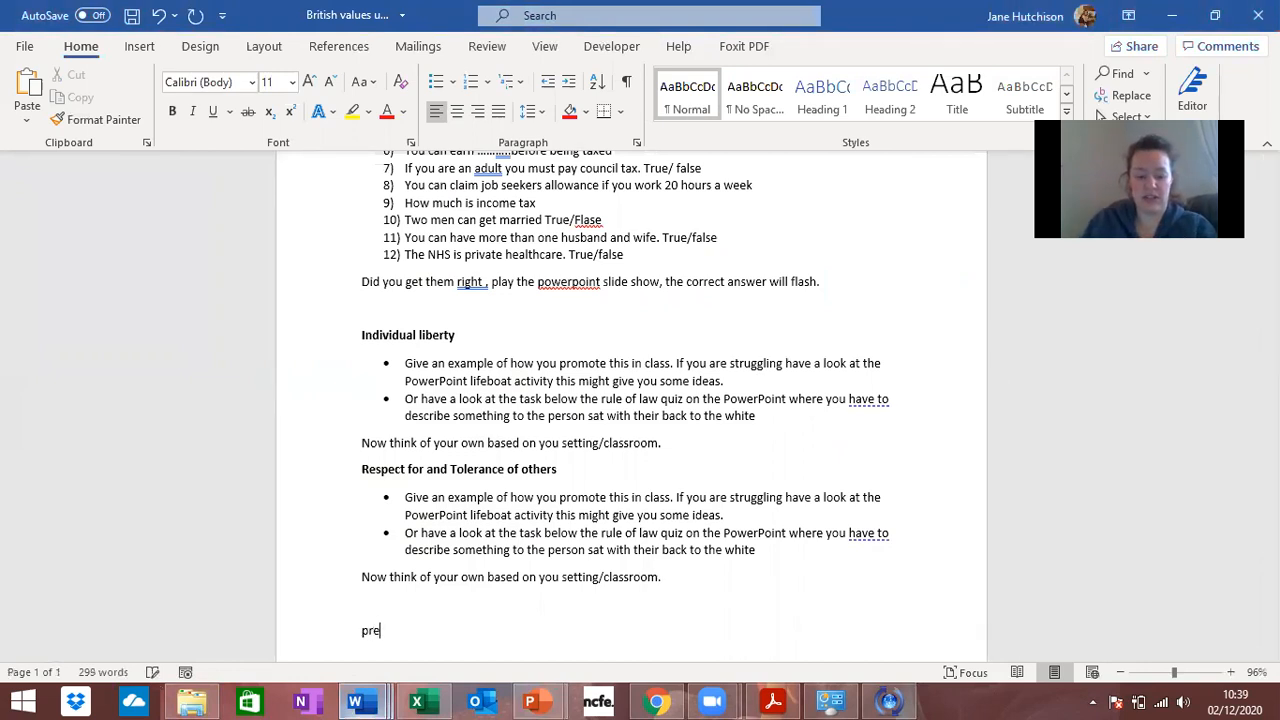
type("judic")
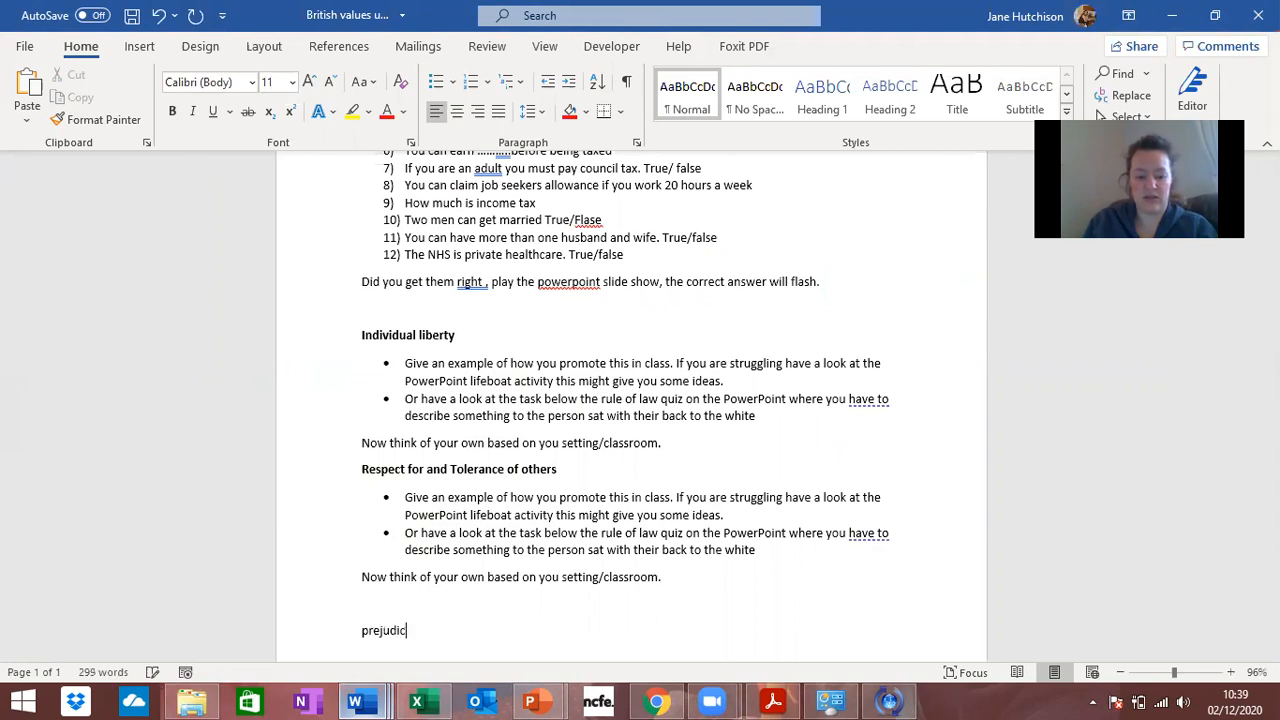